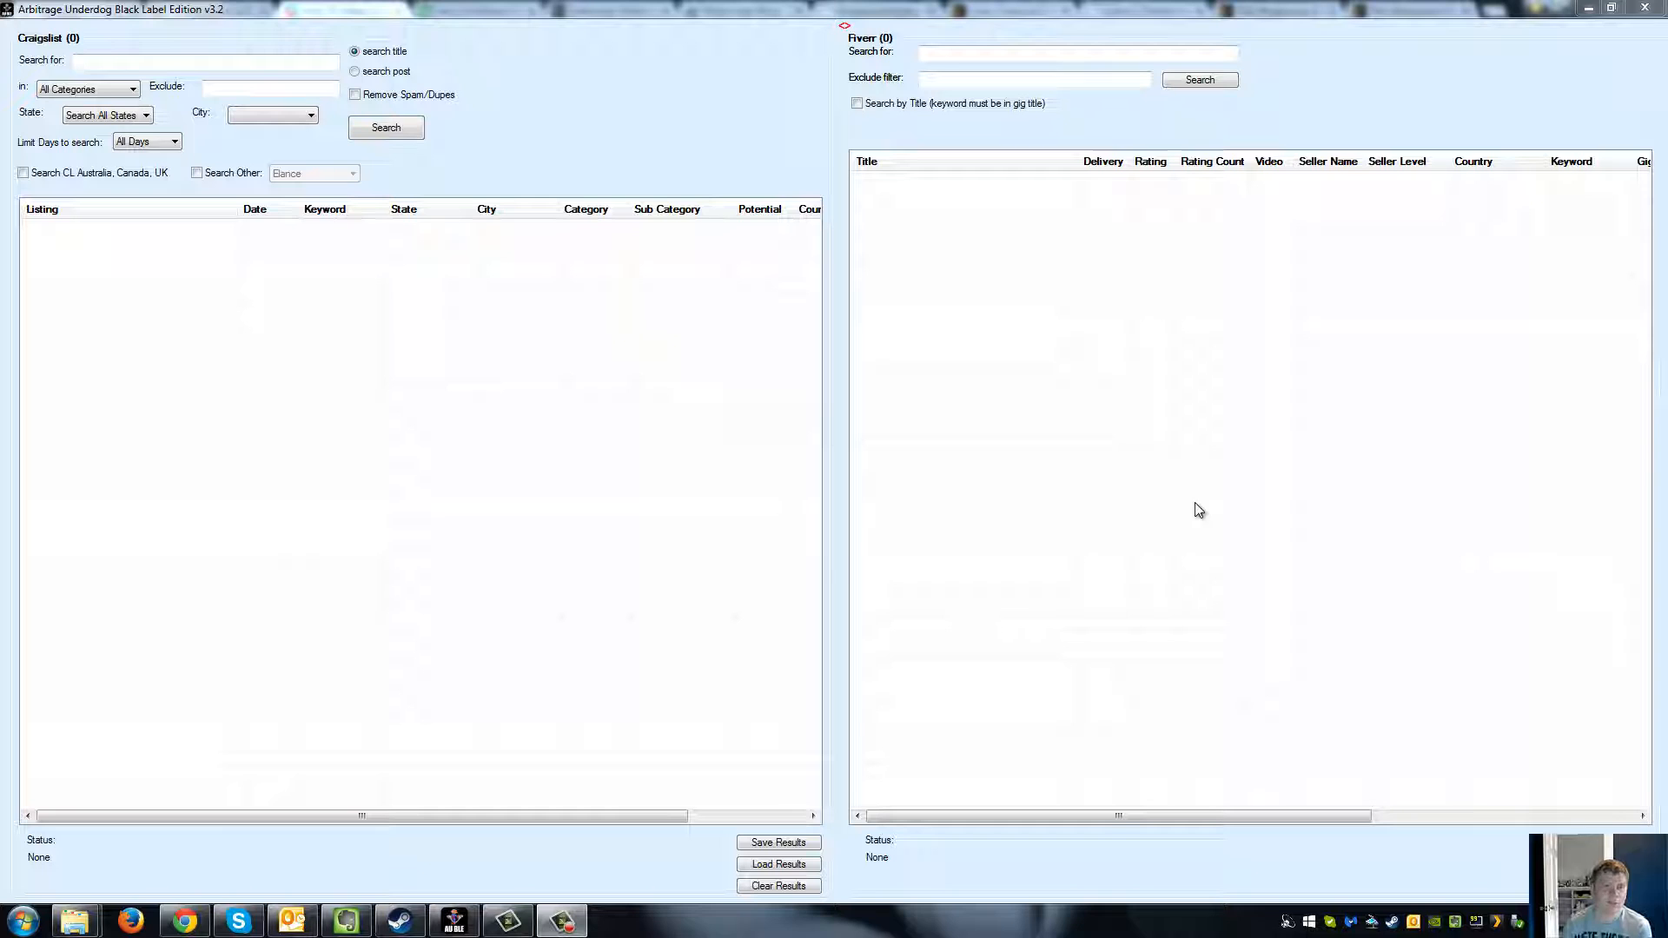
# Limit the Craigslist search to the Gigs category in Massachusetts.
pyautogui.click(405, 209)
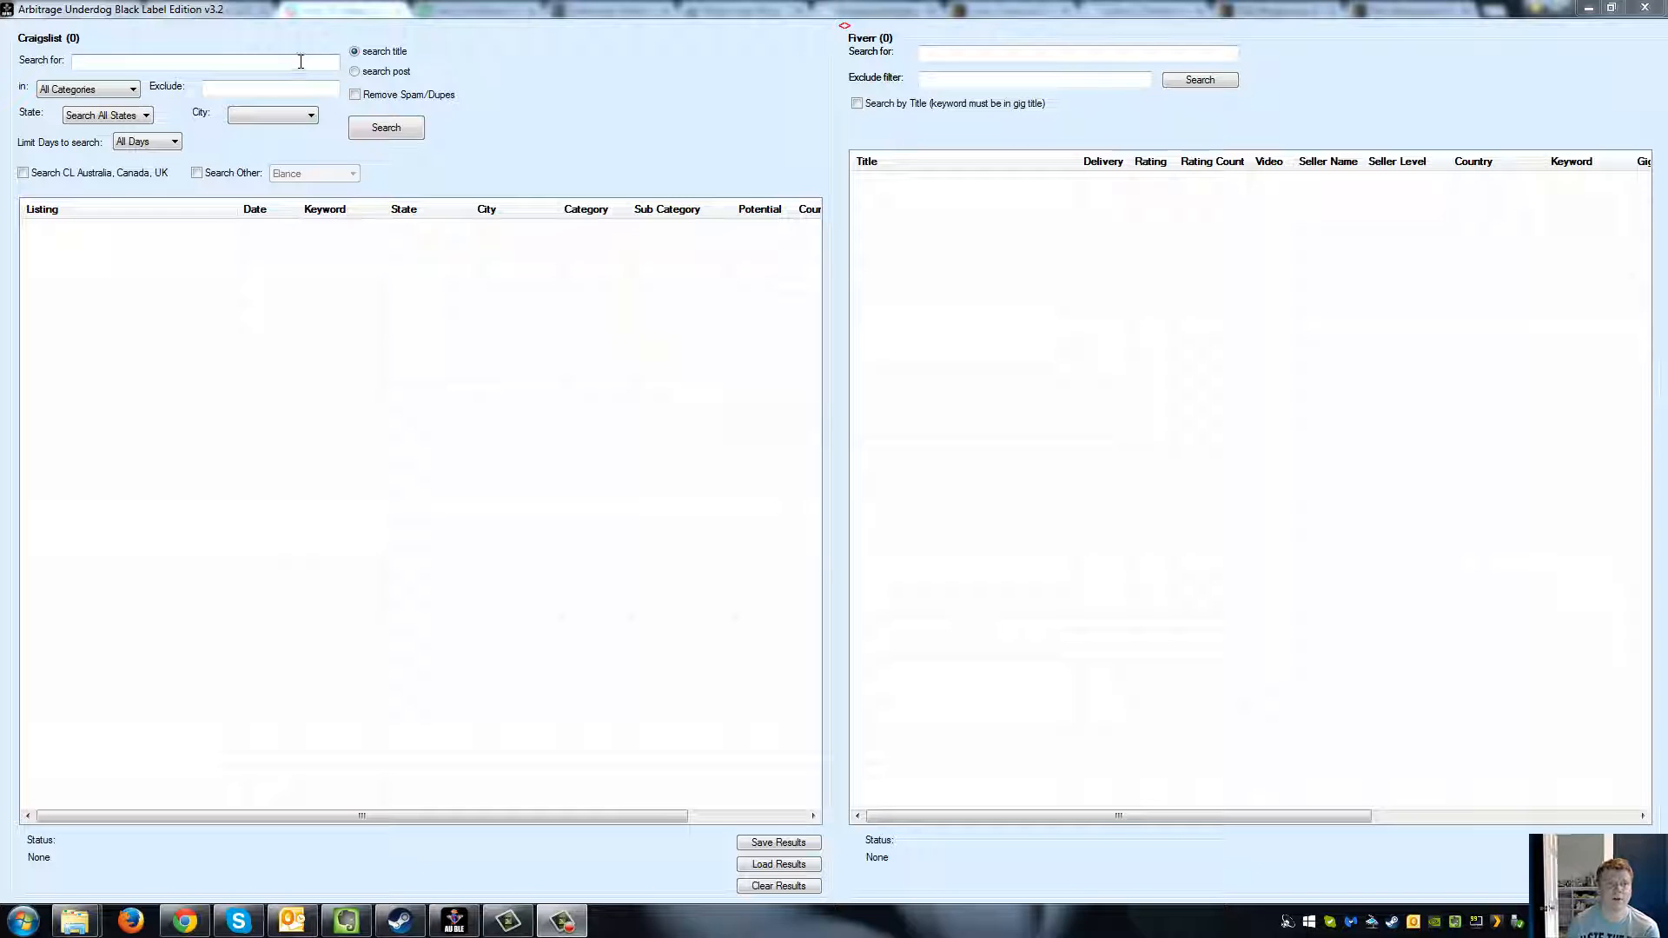
pyautogui.moveTo(1042, 146)
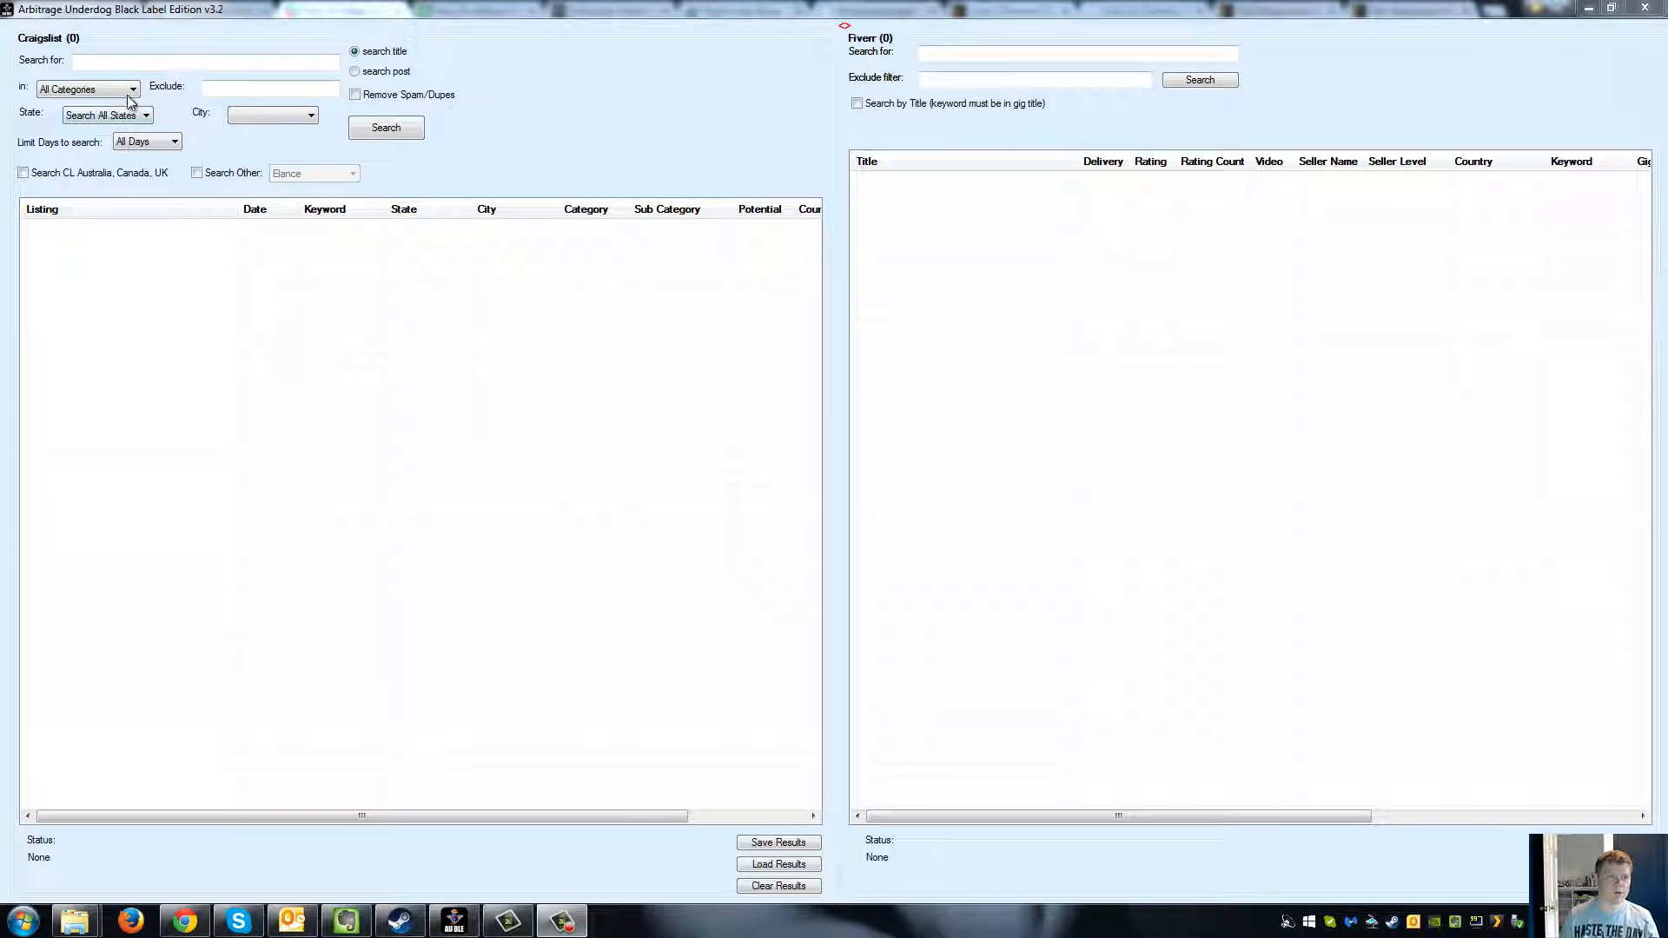
pyautogui.click(132, 89)
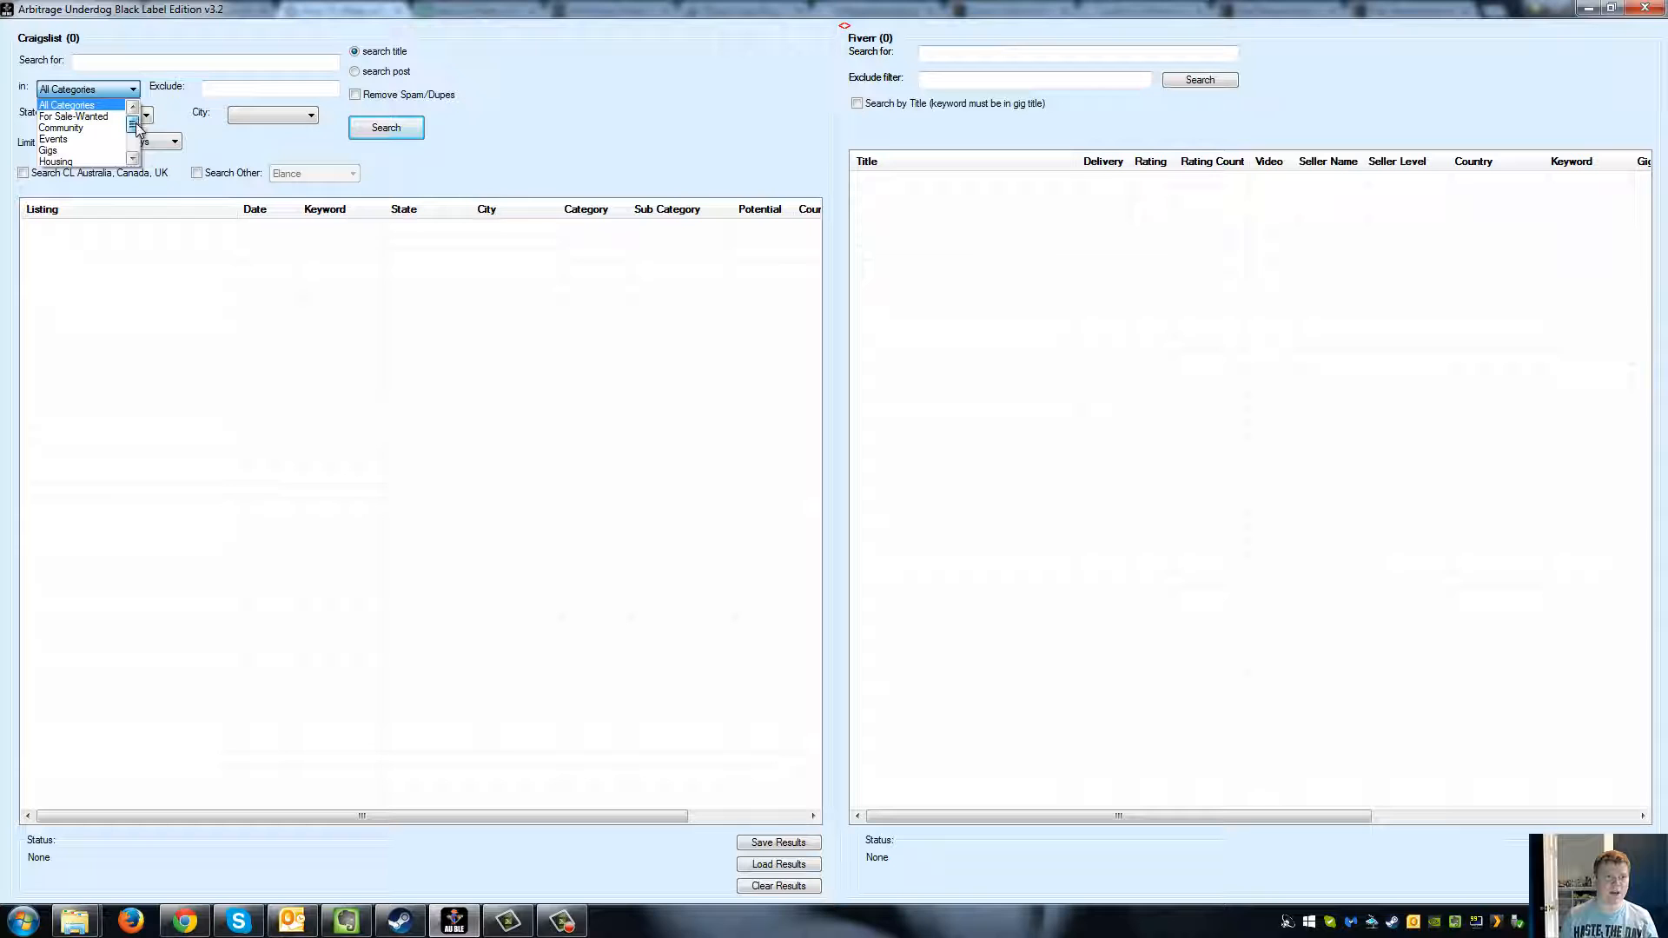
pyautogui.click(49, 149)
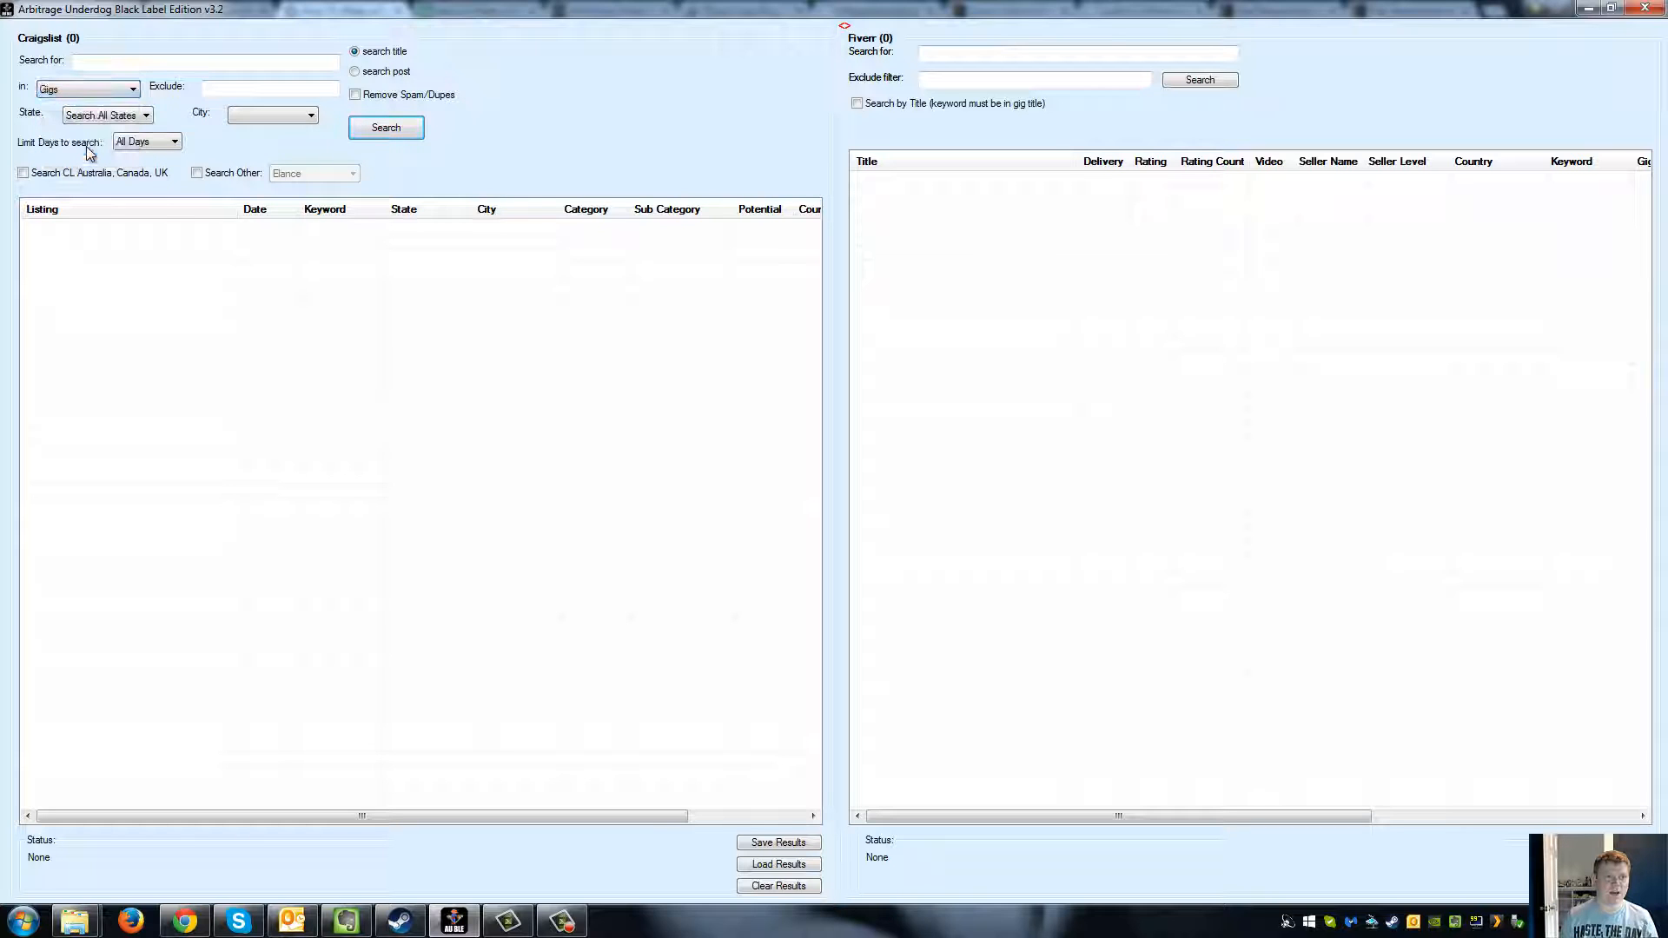
pyautogui.click(145, 115)
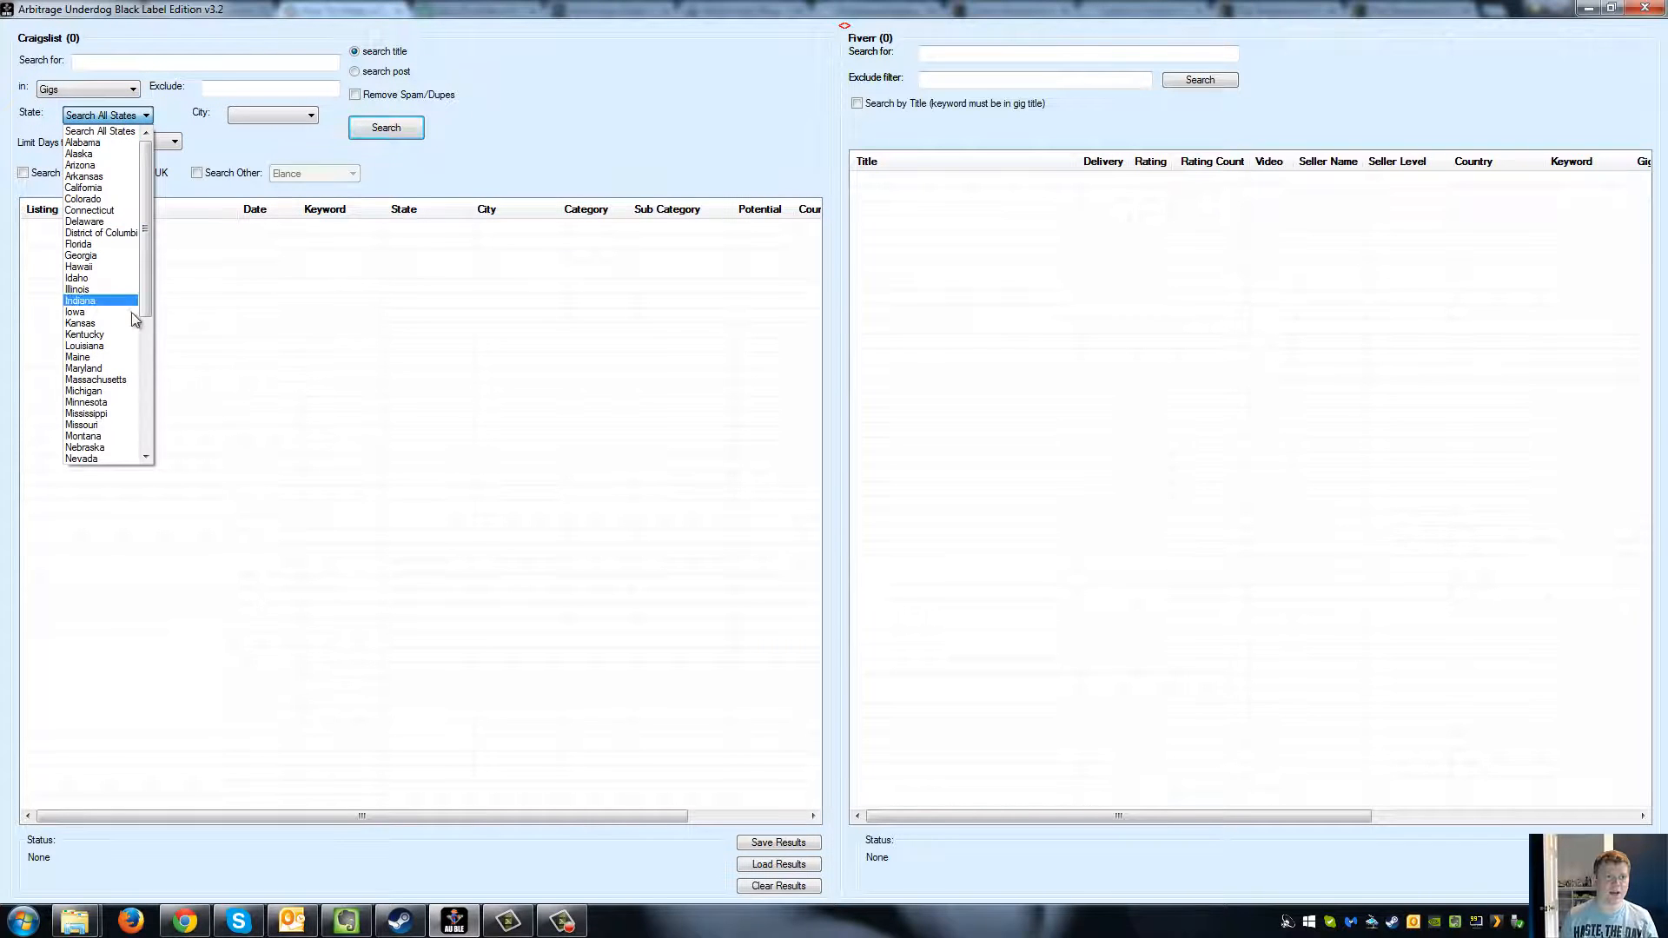
pyautogui.click(94, 379)
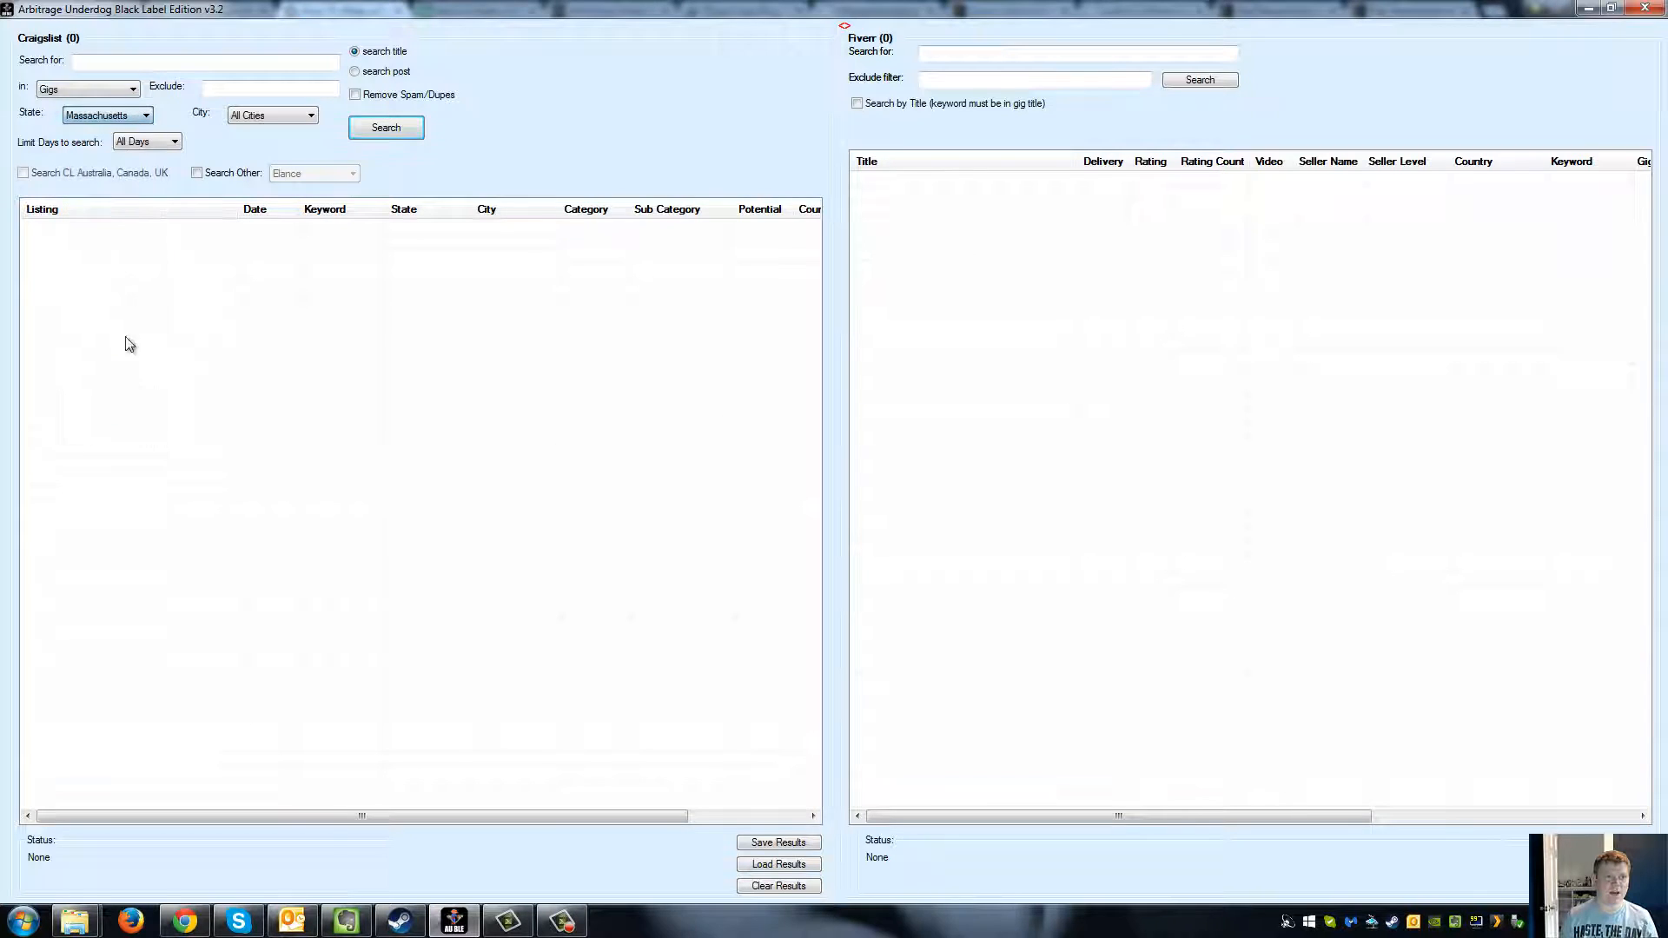
# Search Craigslist for the keyword 'logo', returning 13 Massachusetts gig matches.
pyautogui.click(202, 59)
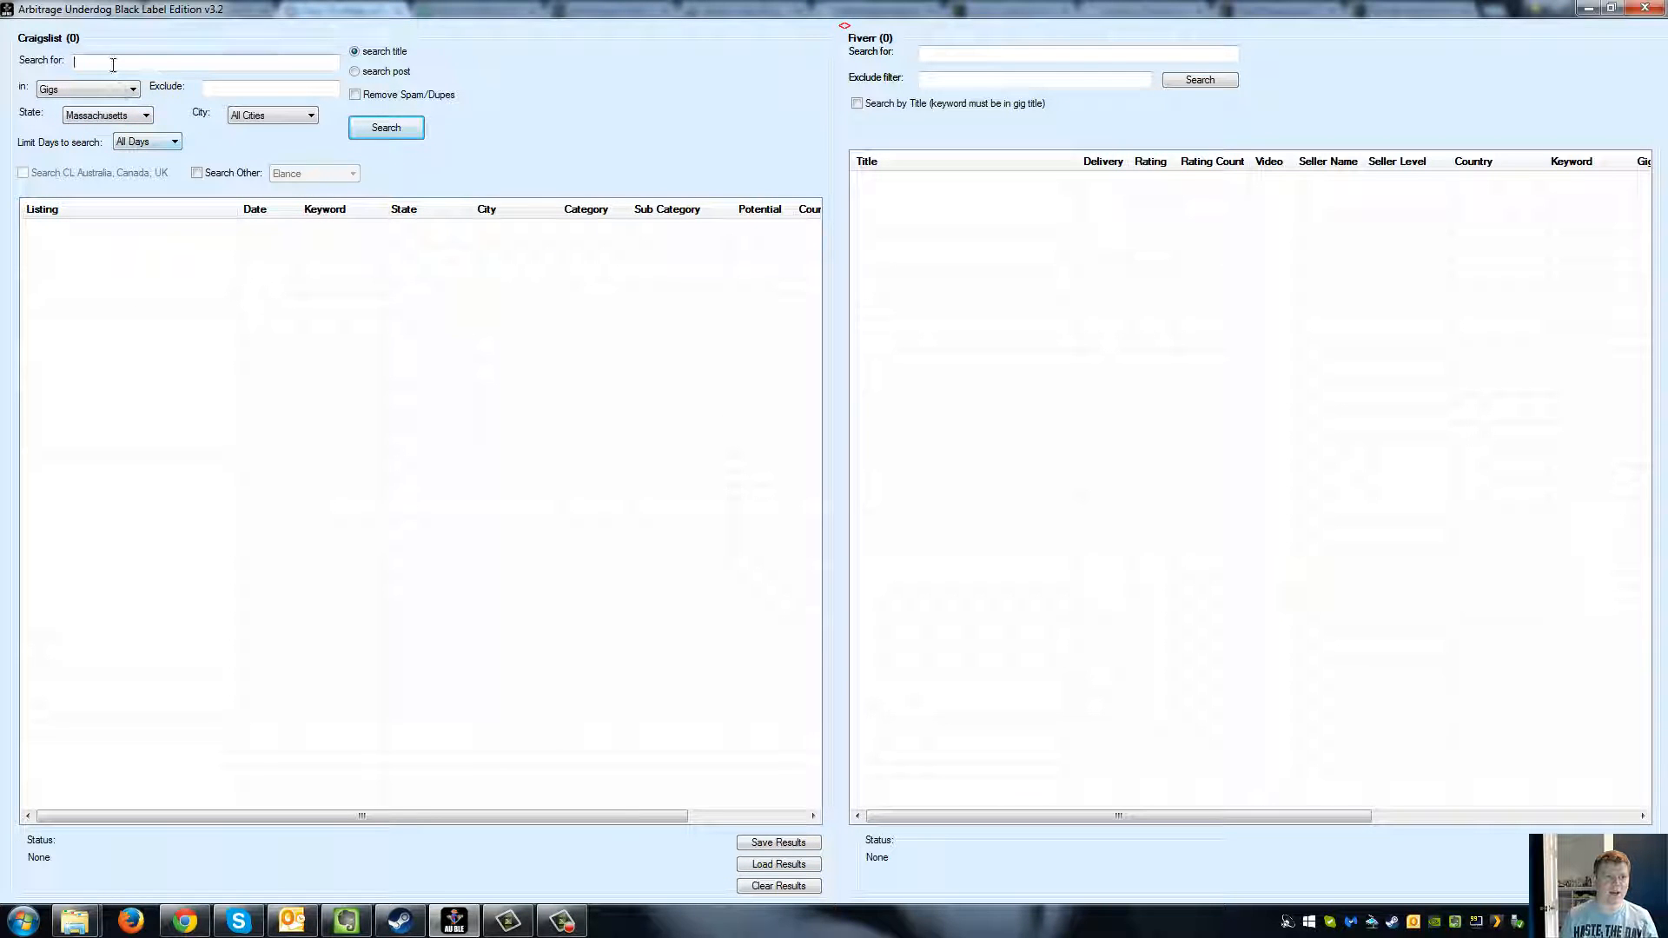
pyautogui.write('logo')
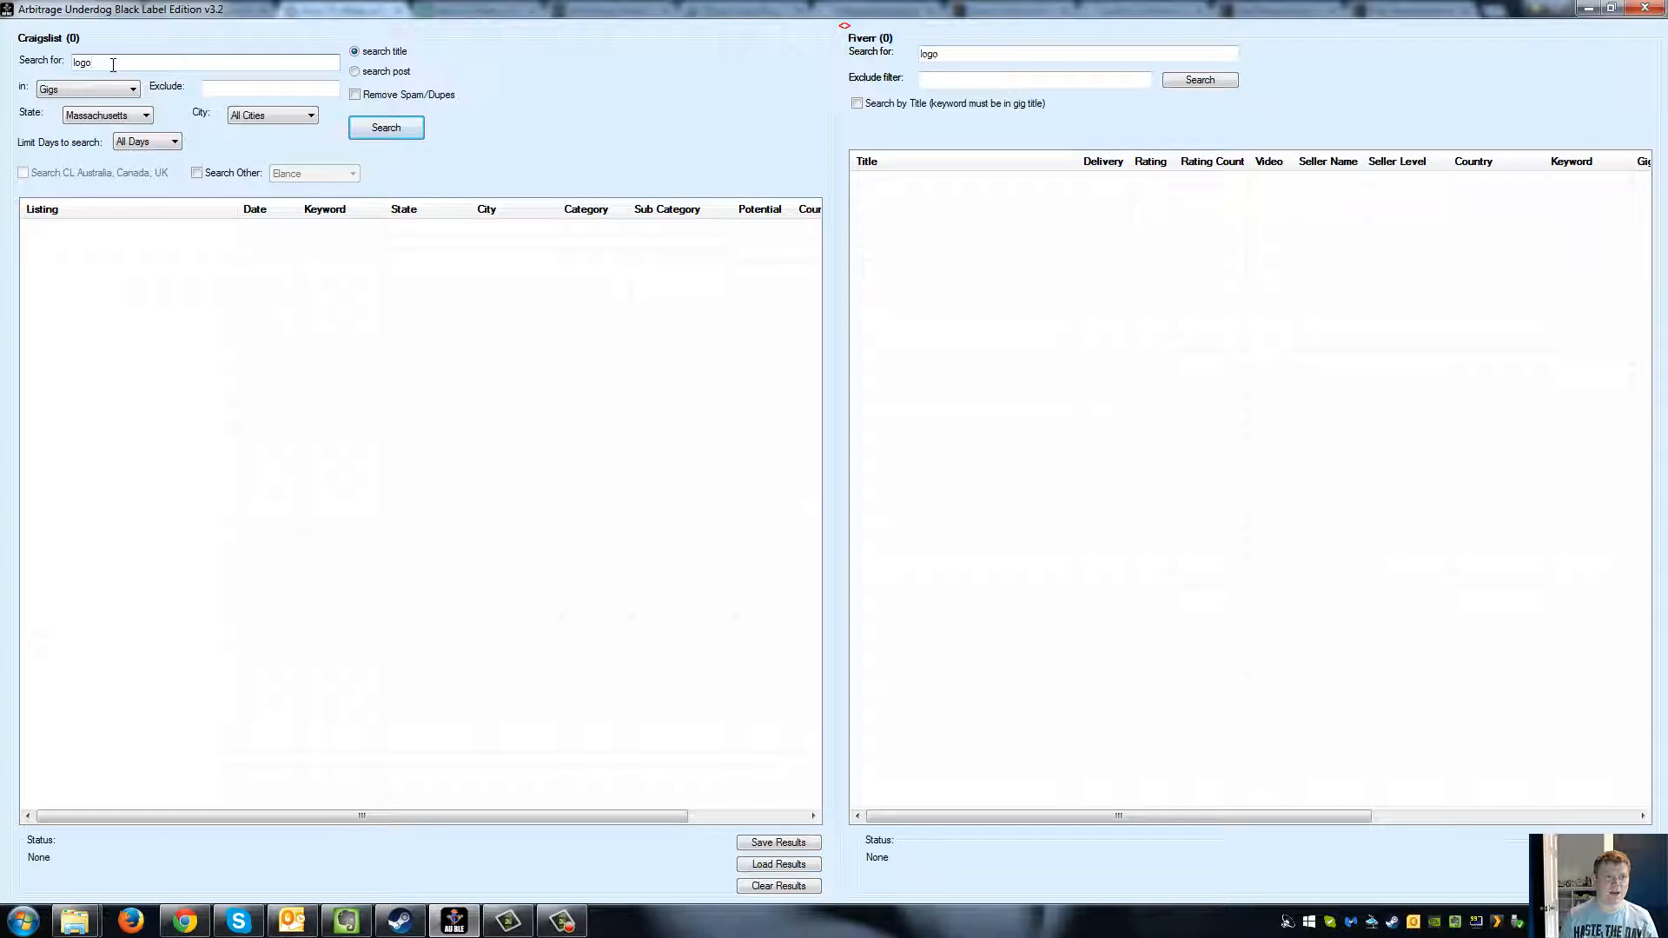
pyautogui.click(385, 127)
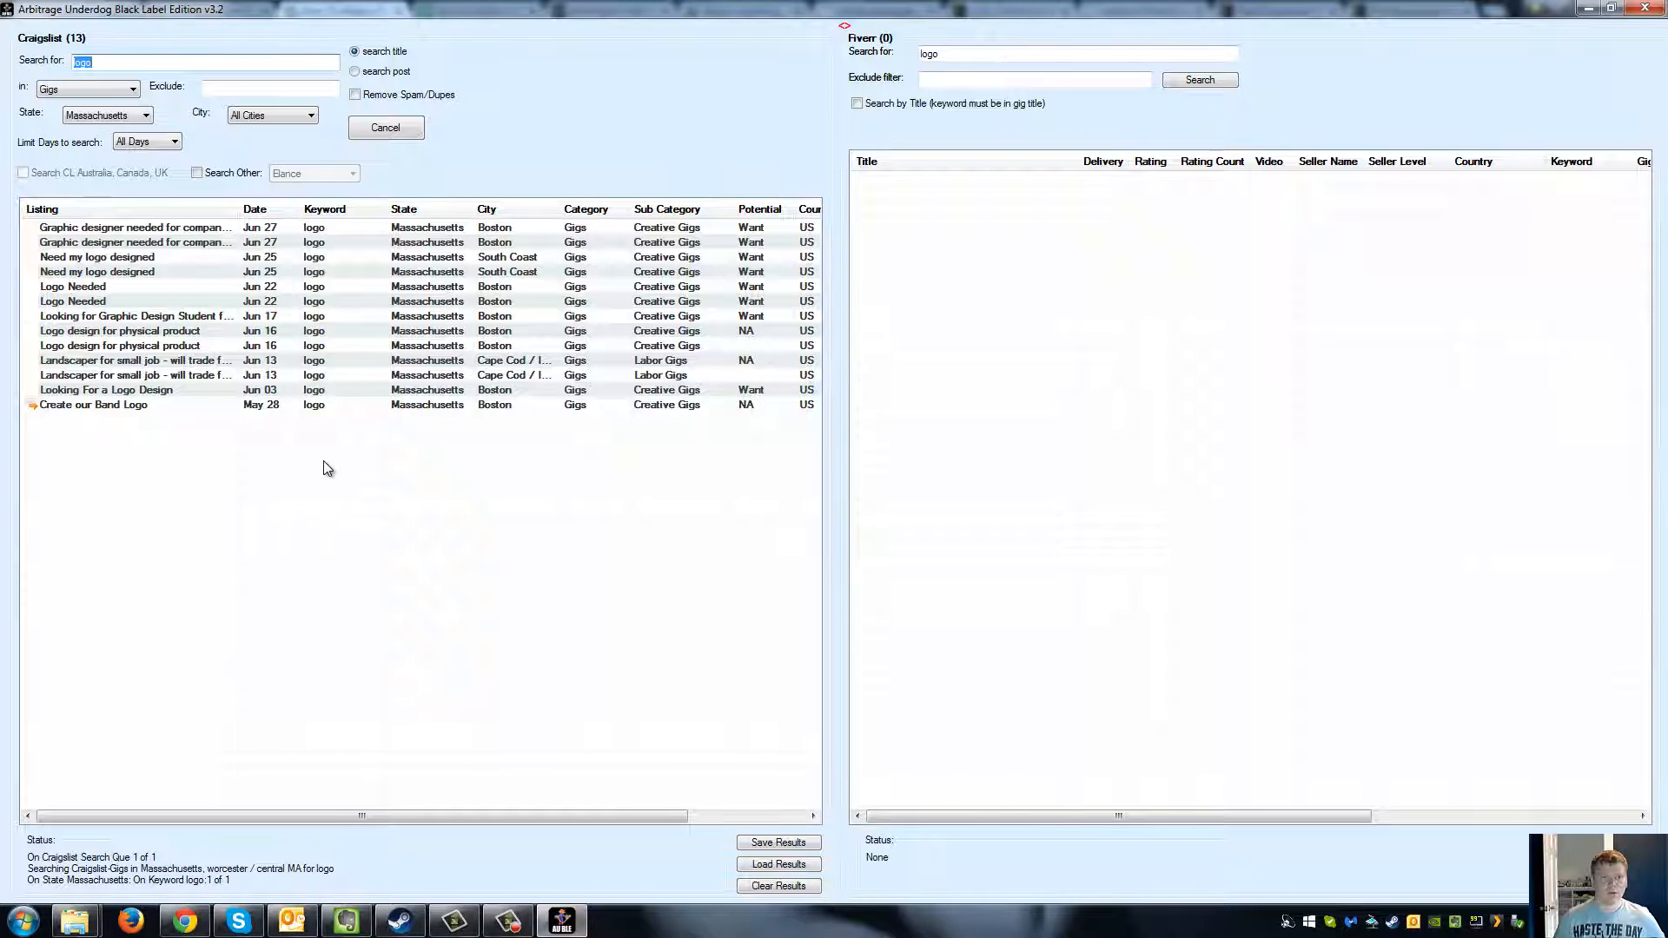
pyautogui.click(73, 286)
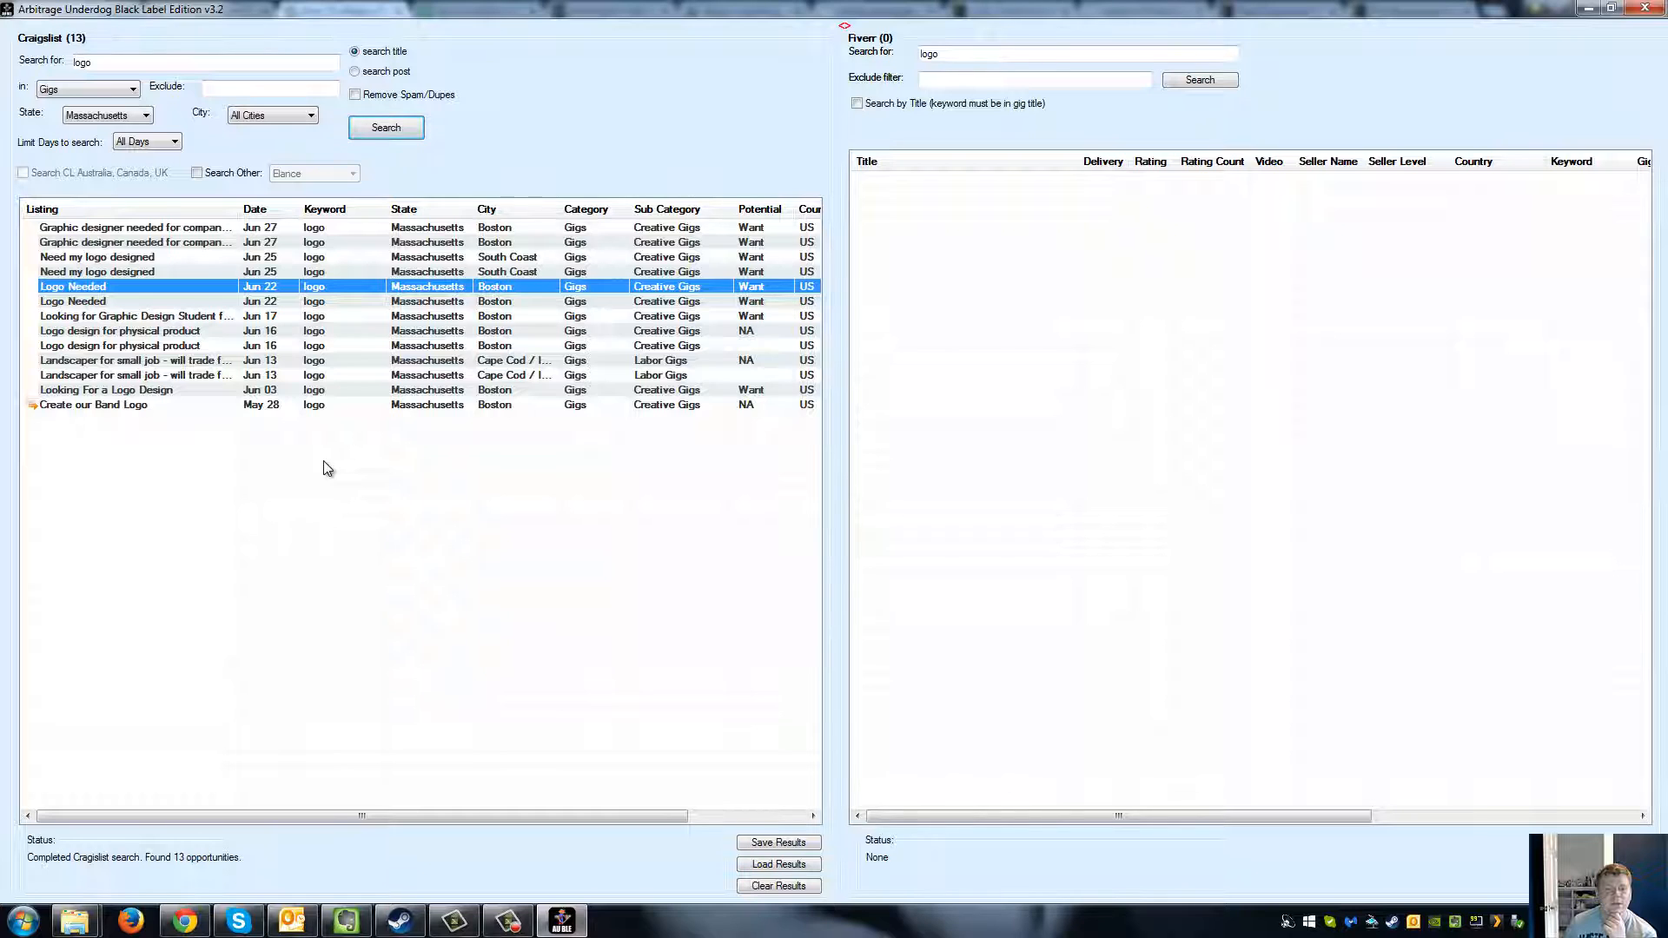
pyautogui.click(120, 330)
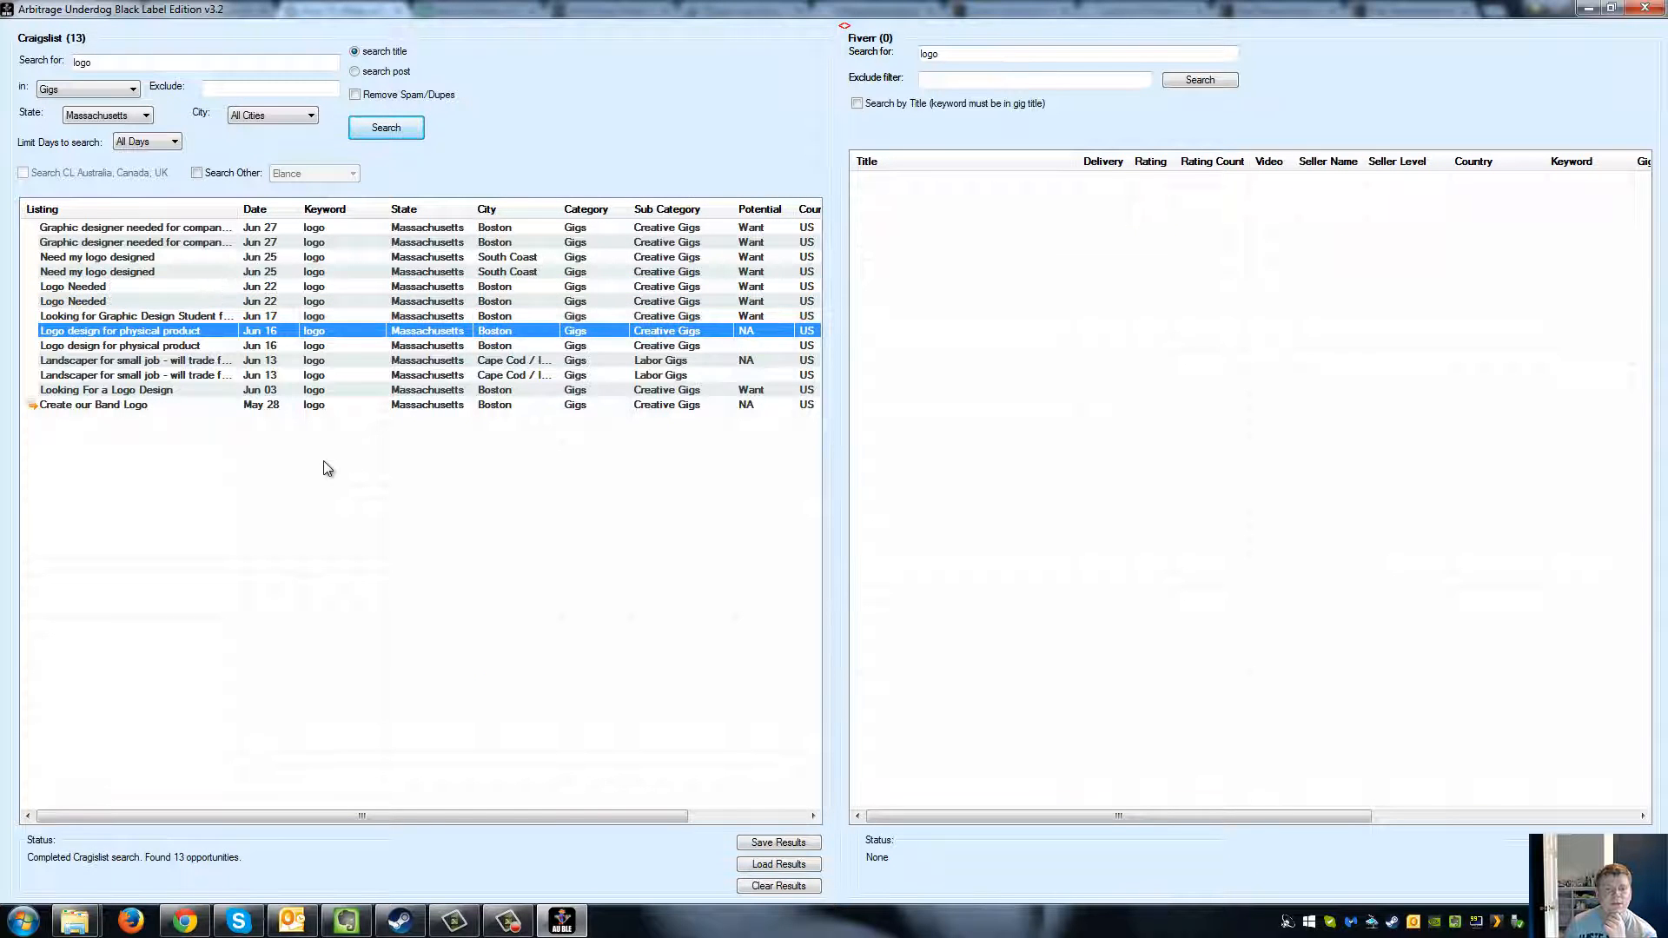
pyautogui.click(136, 241)
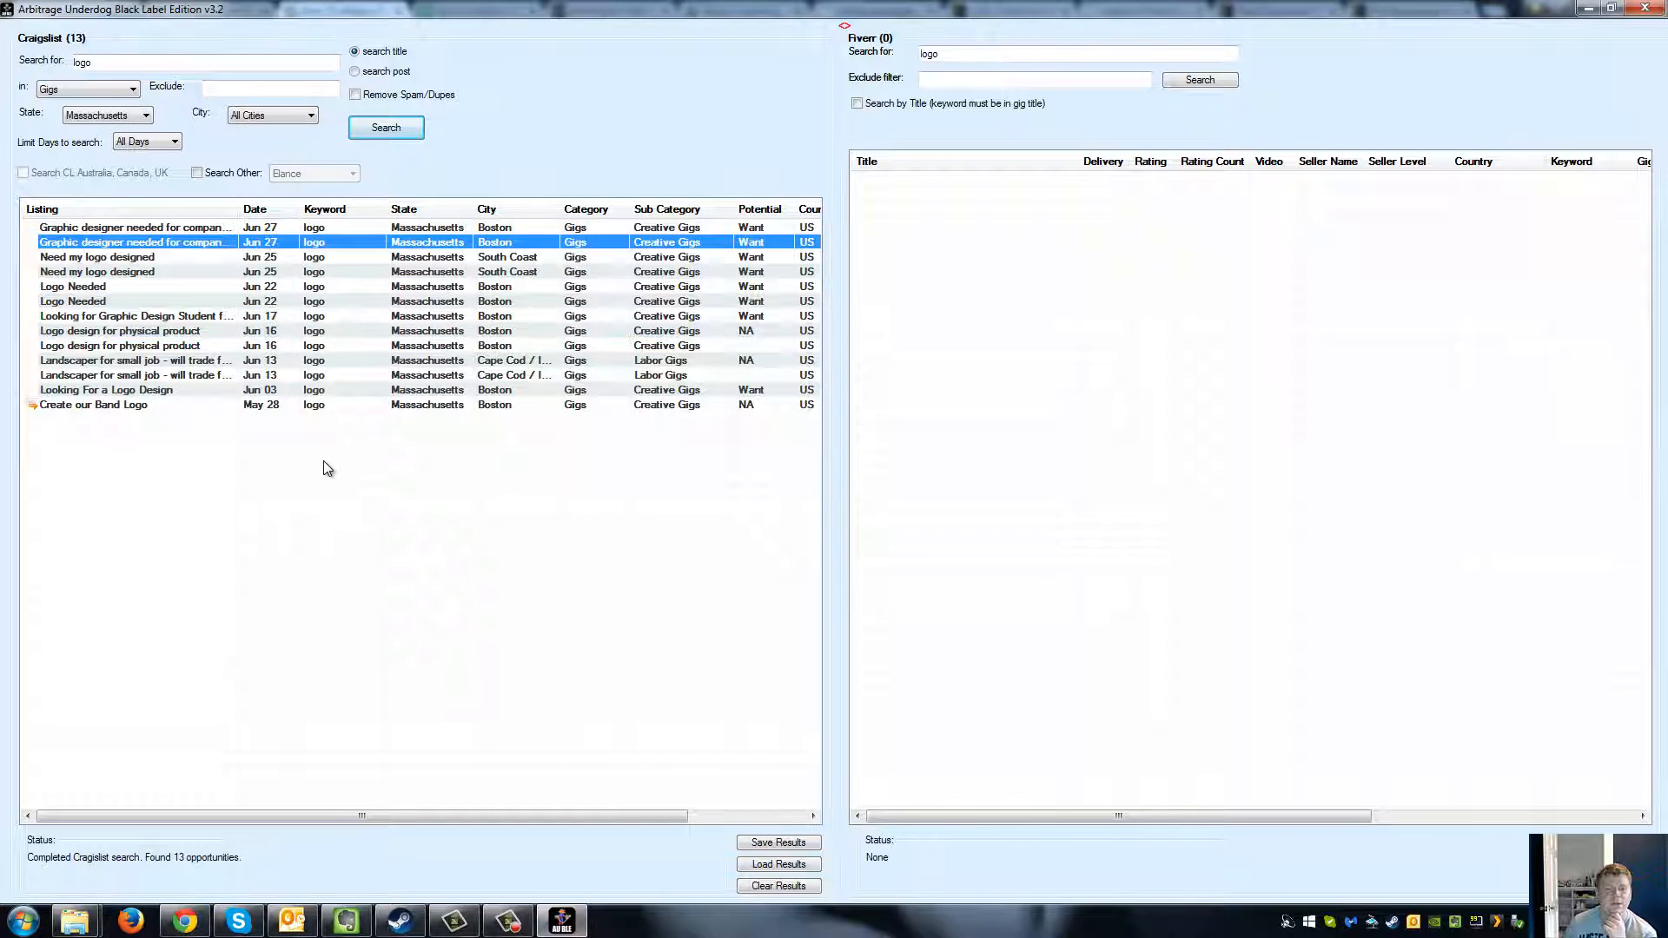
pyautogui.click(97, 257)
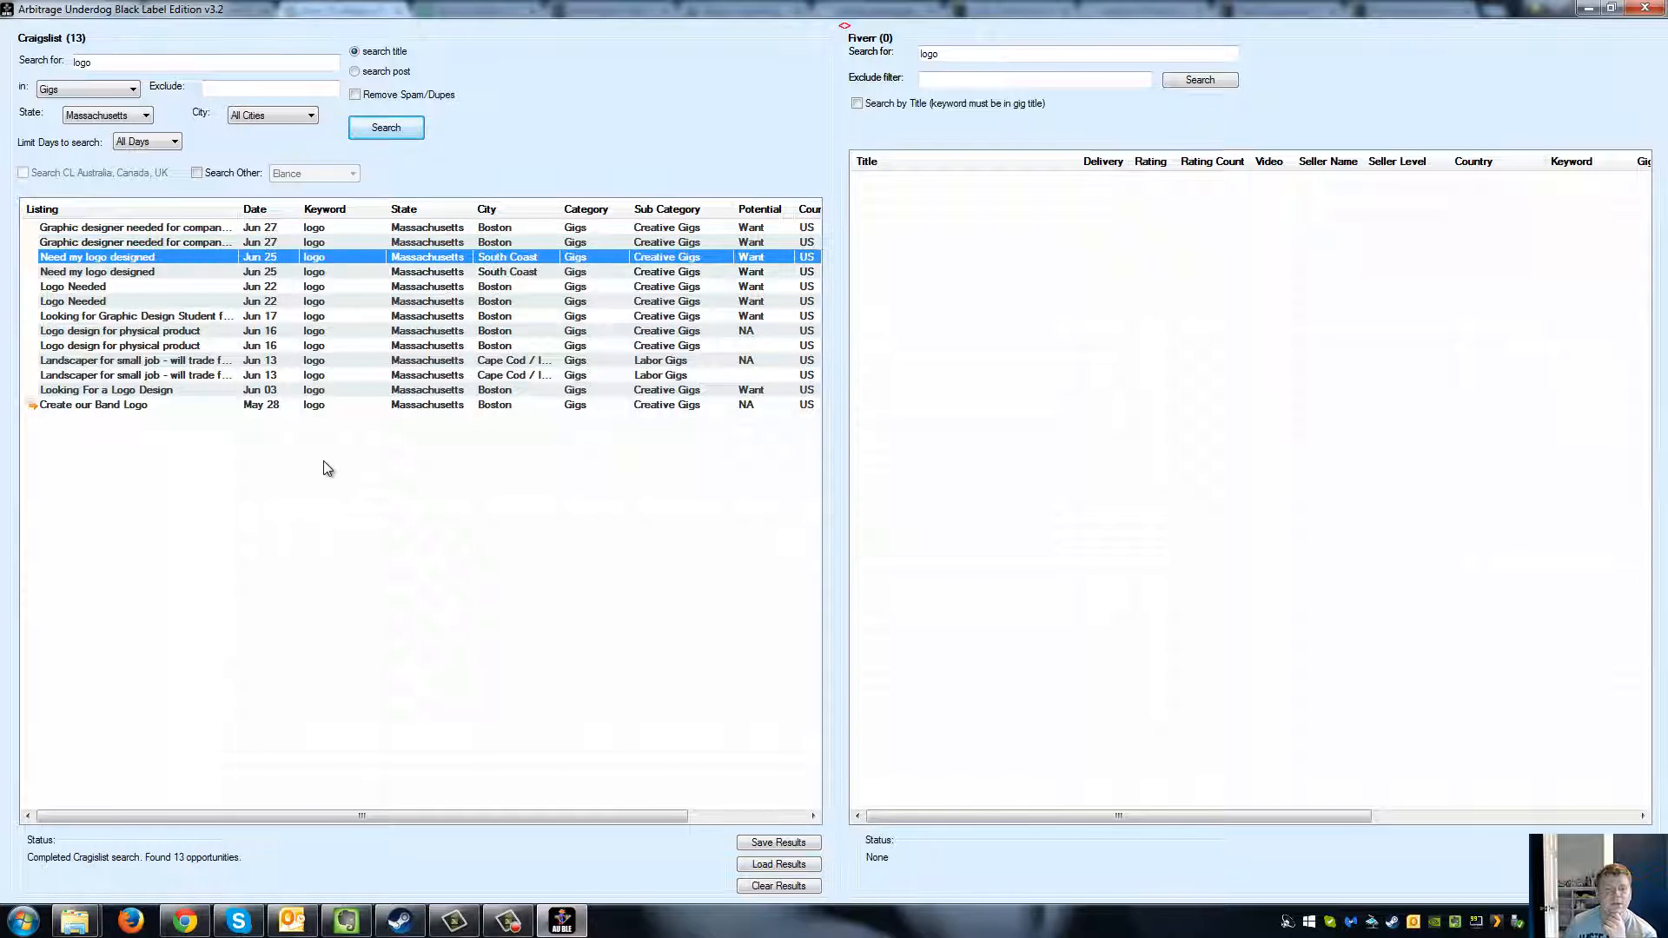
# Open the 'Need my logo designed' posting and run the Fiverr search for logo gigs.
pyautogui.doubleClick(98, 257)
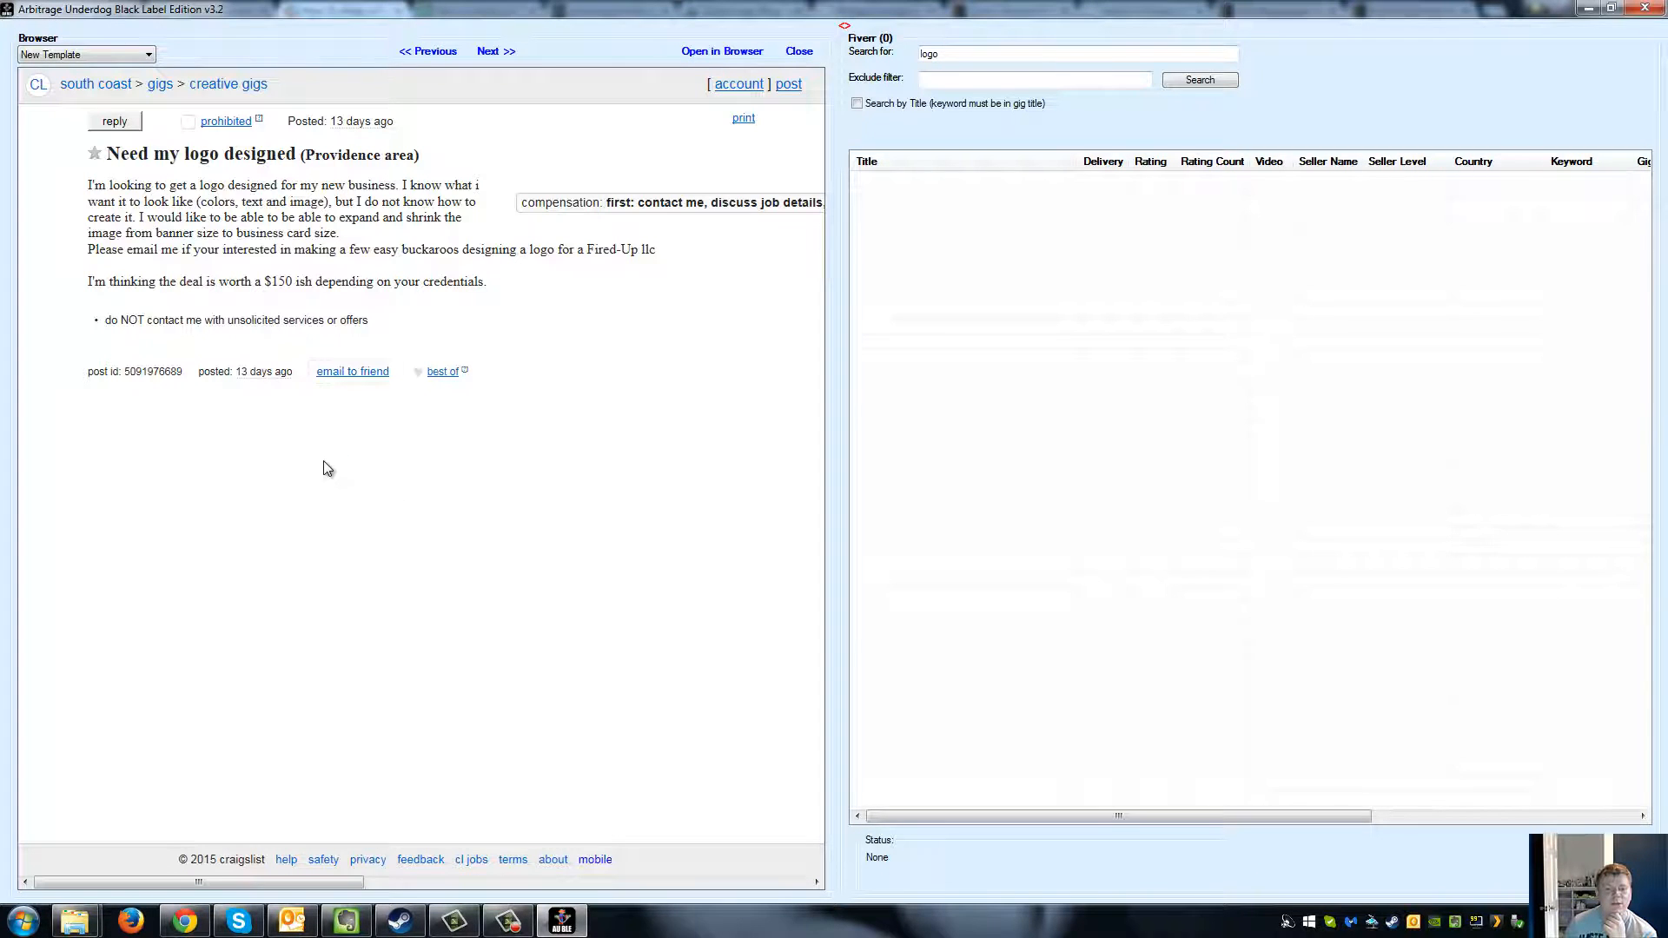
pyautogui.moveTo(324, 461)
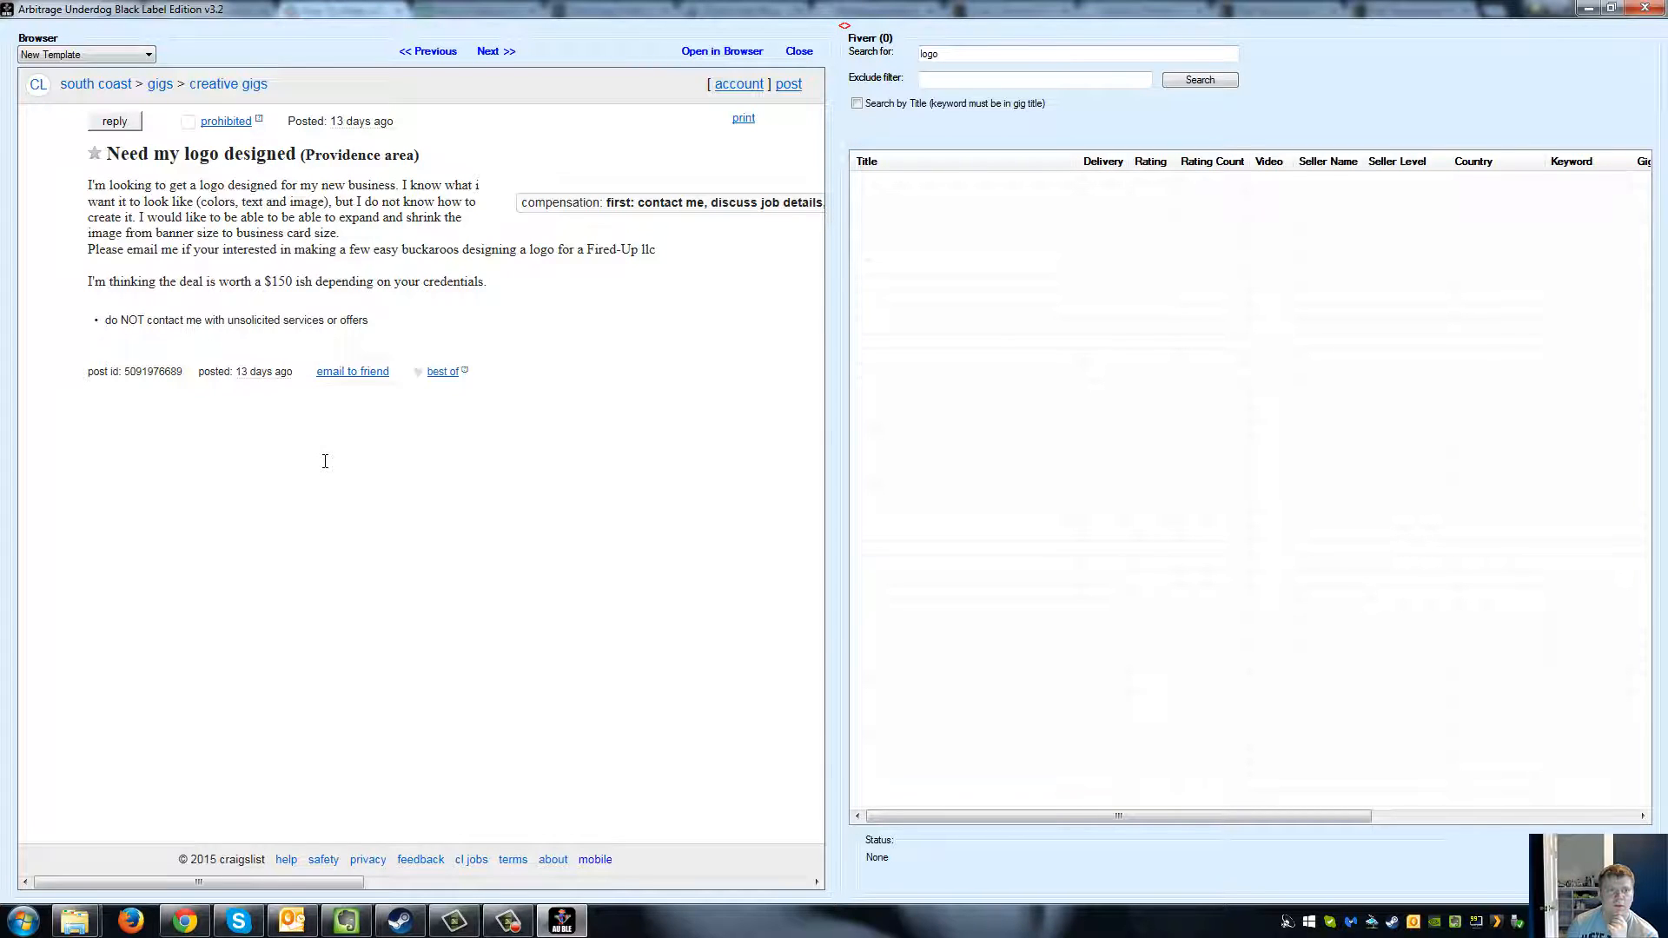
pyautogui.moveTo(328, 467)
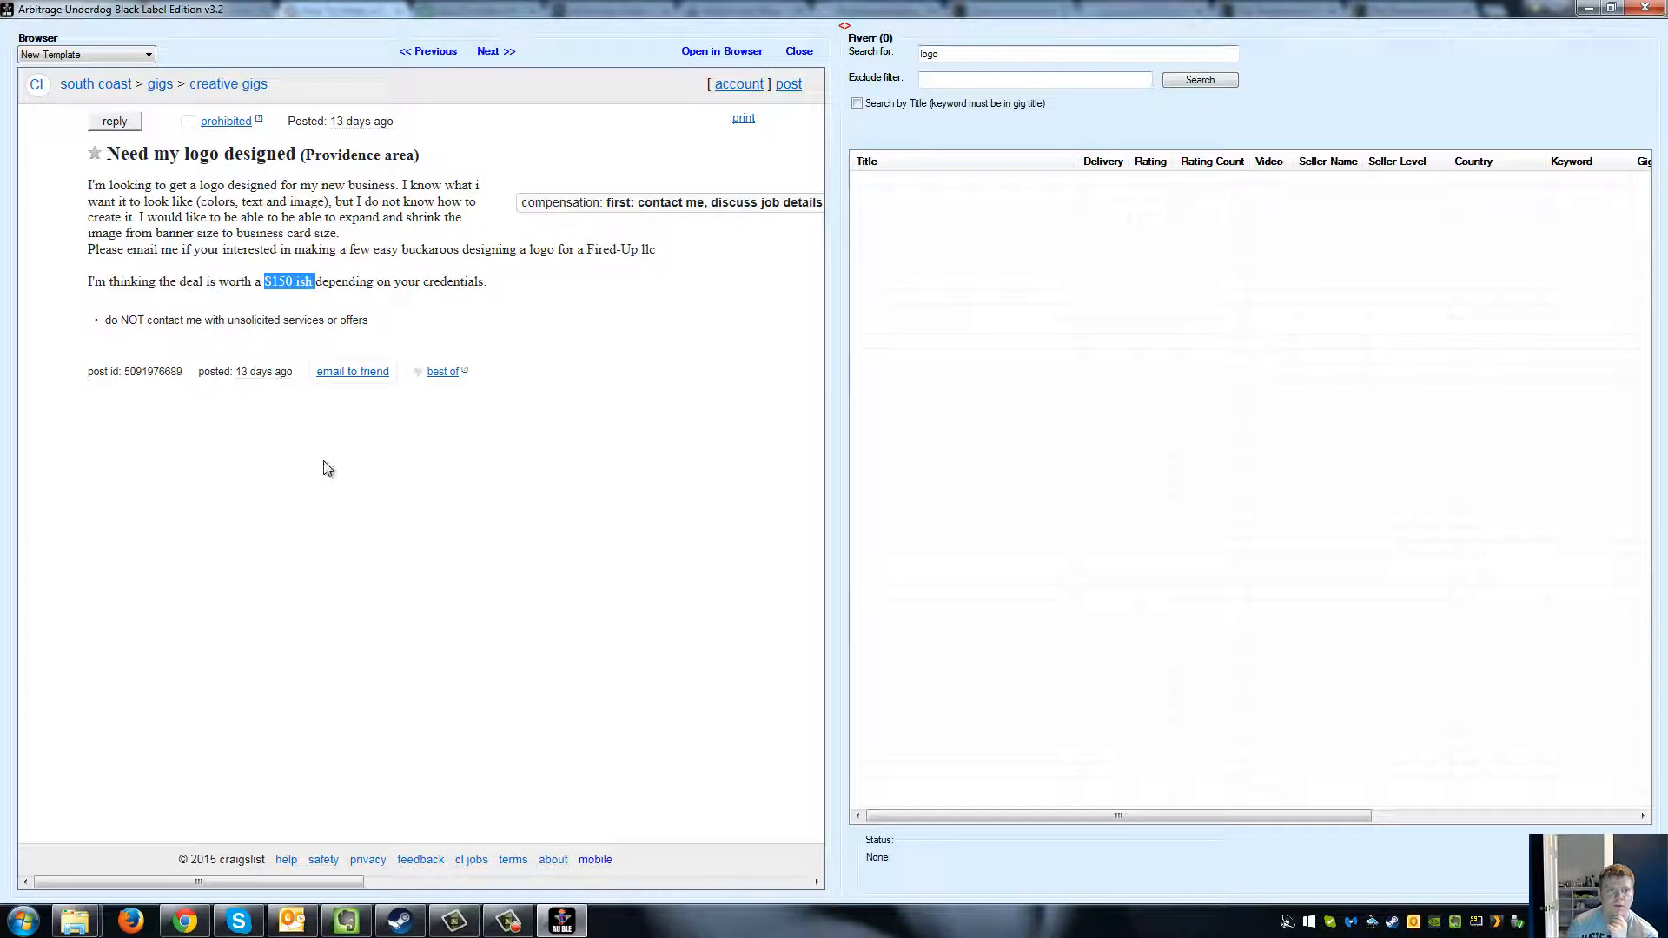
pyautogui.click(1198, 80)
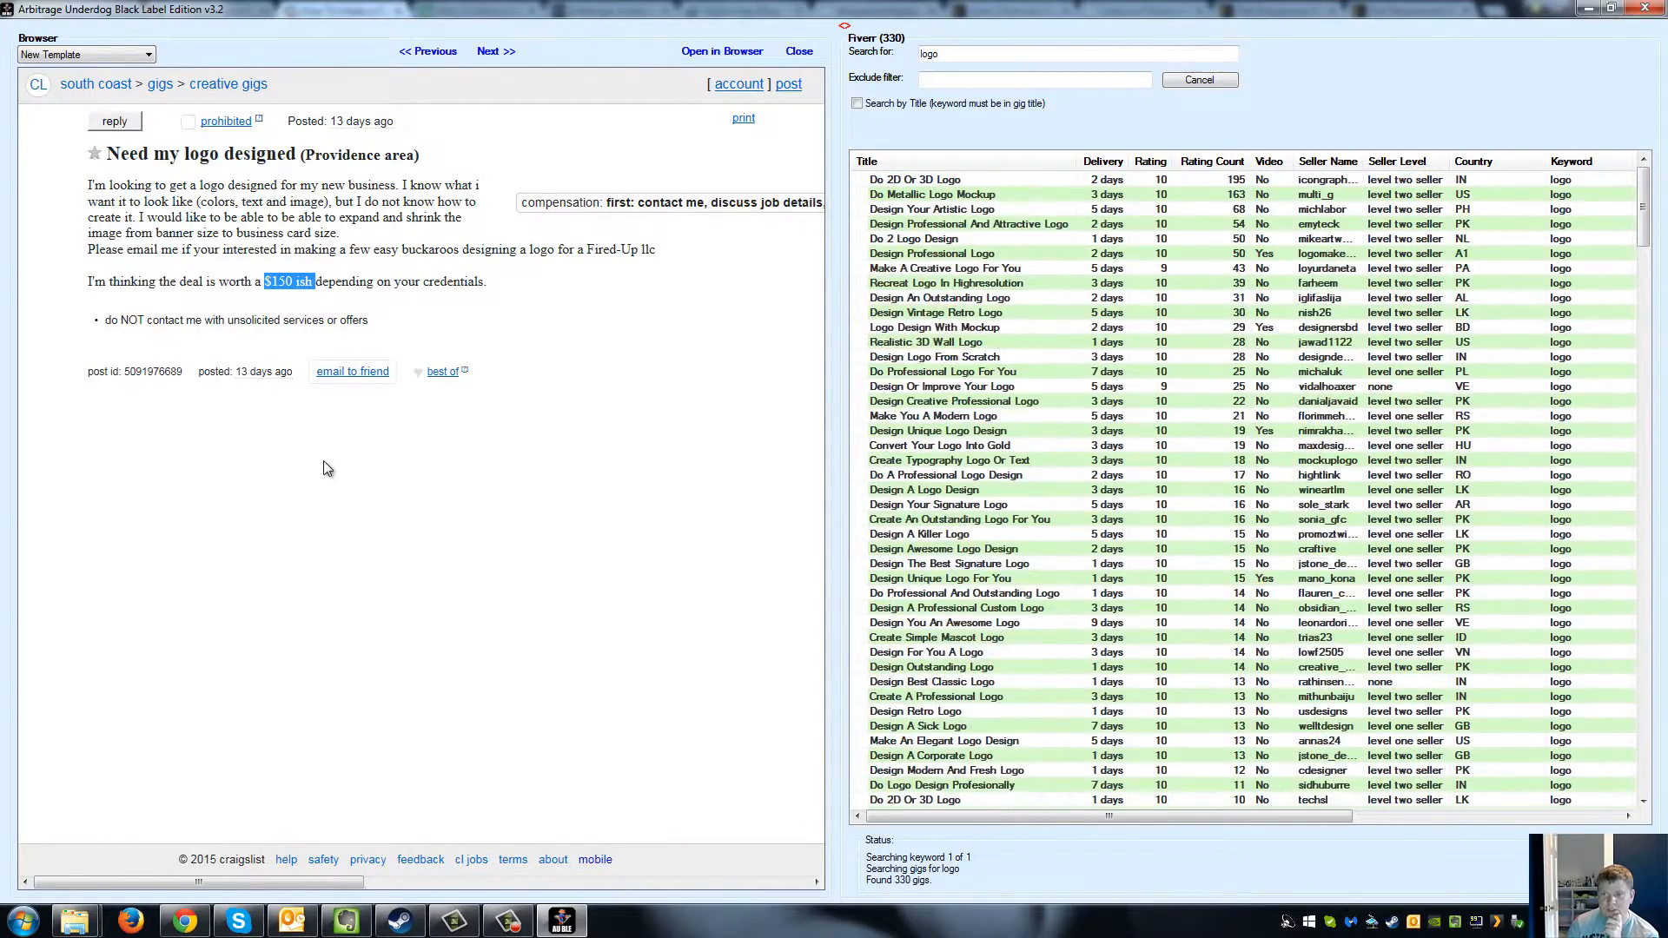
# Browse the $5 Signature Style Logo gig images, then show the reply templates list.
pyautogui.click(1211, 160)
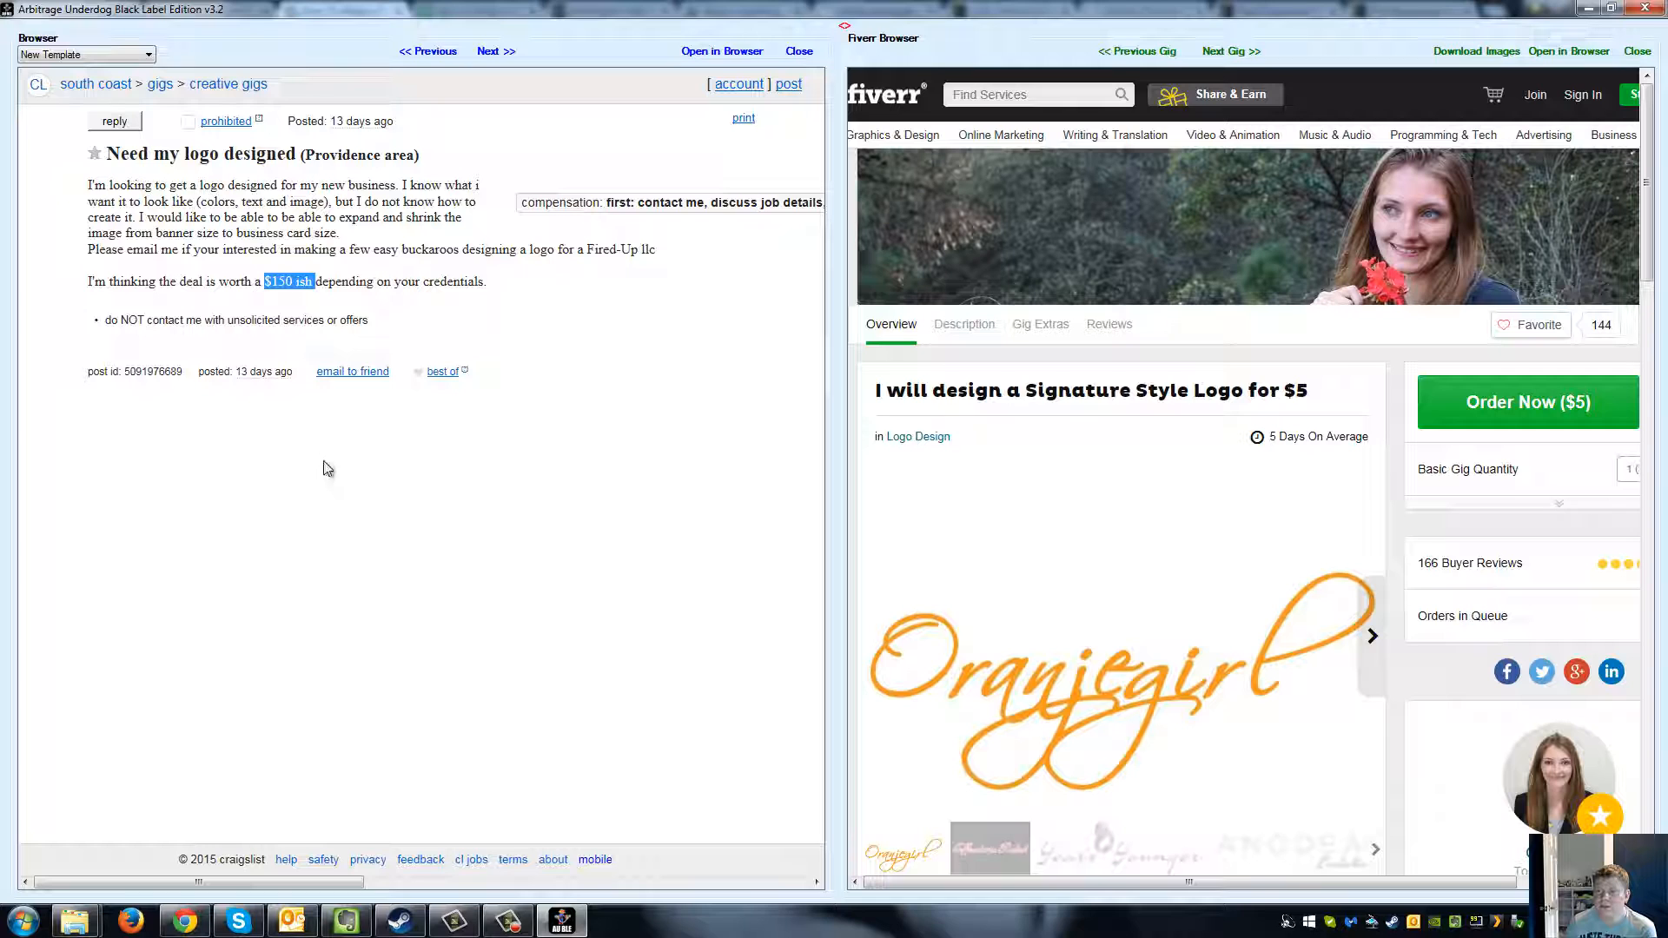
pyautogui.moveTo(329, 471)
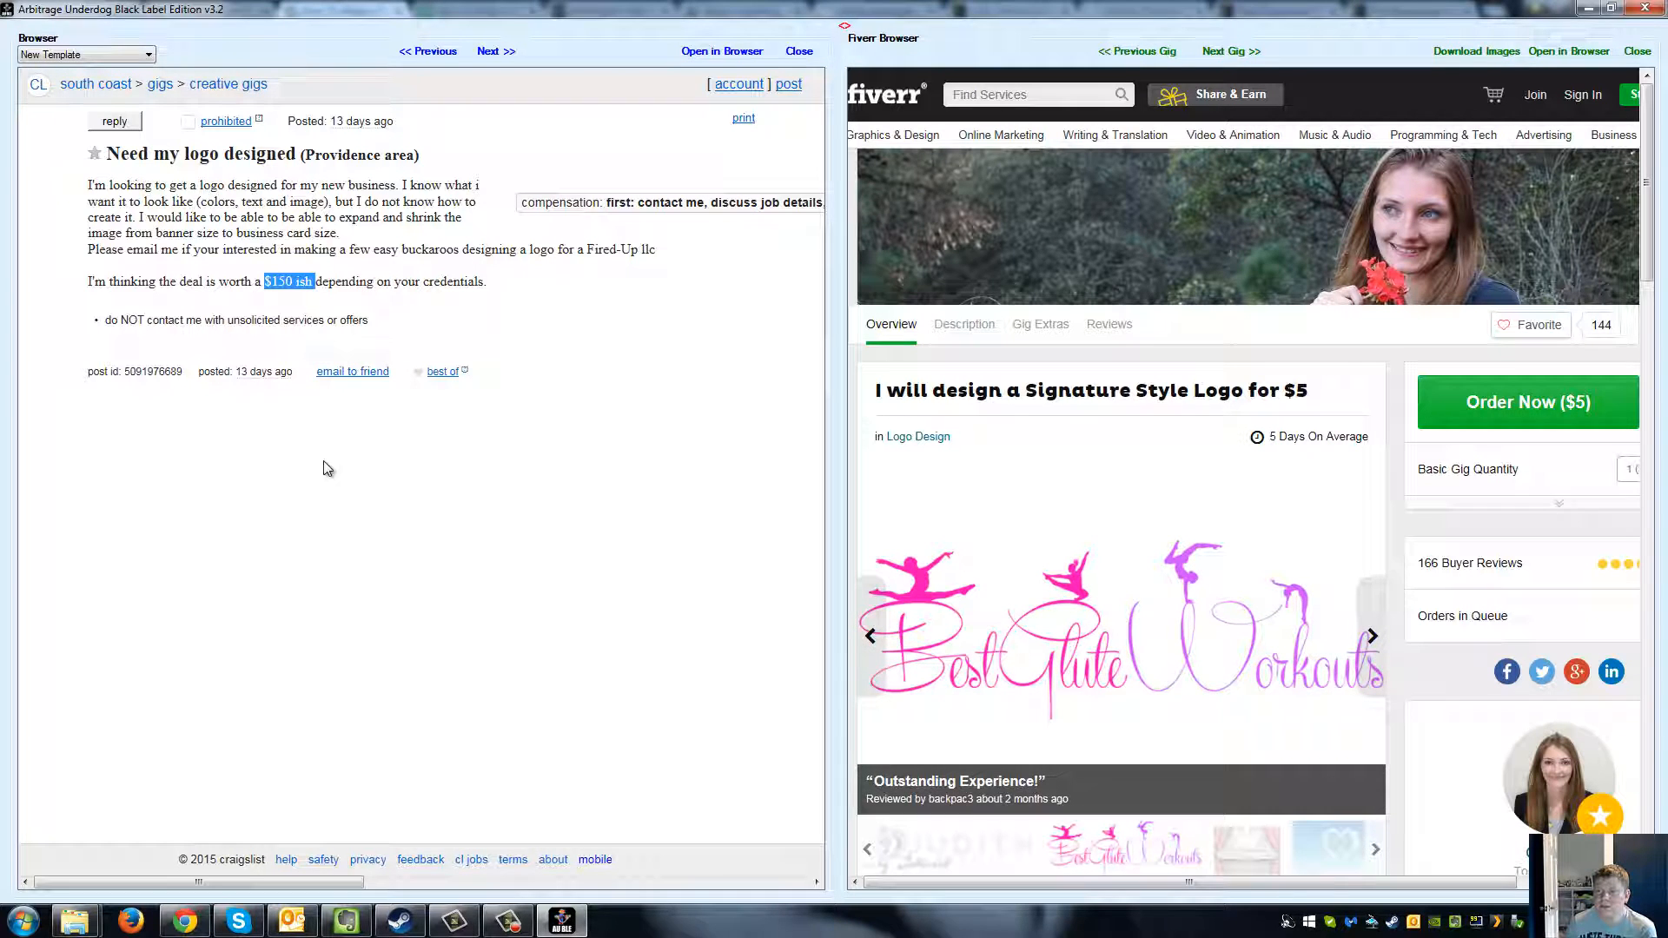
pyautogui.click(84, 53)
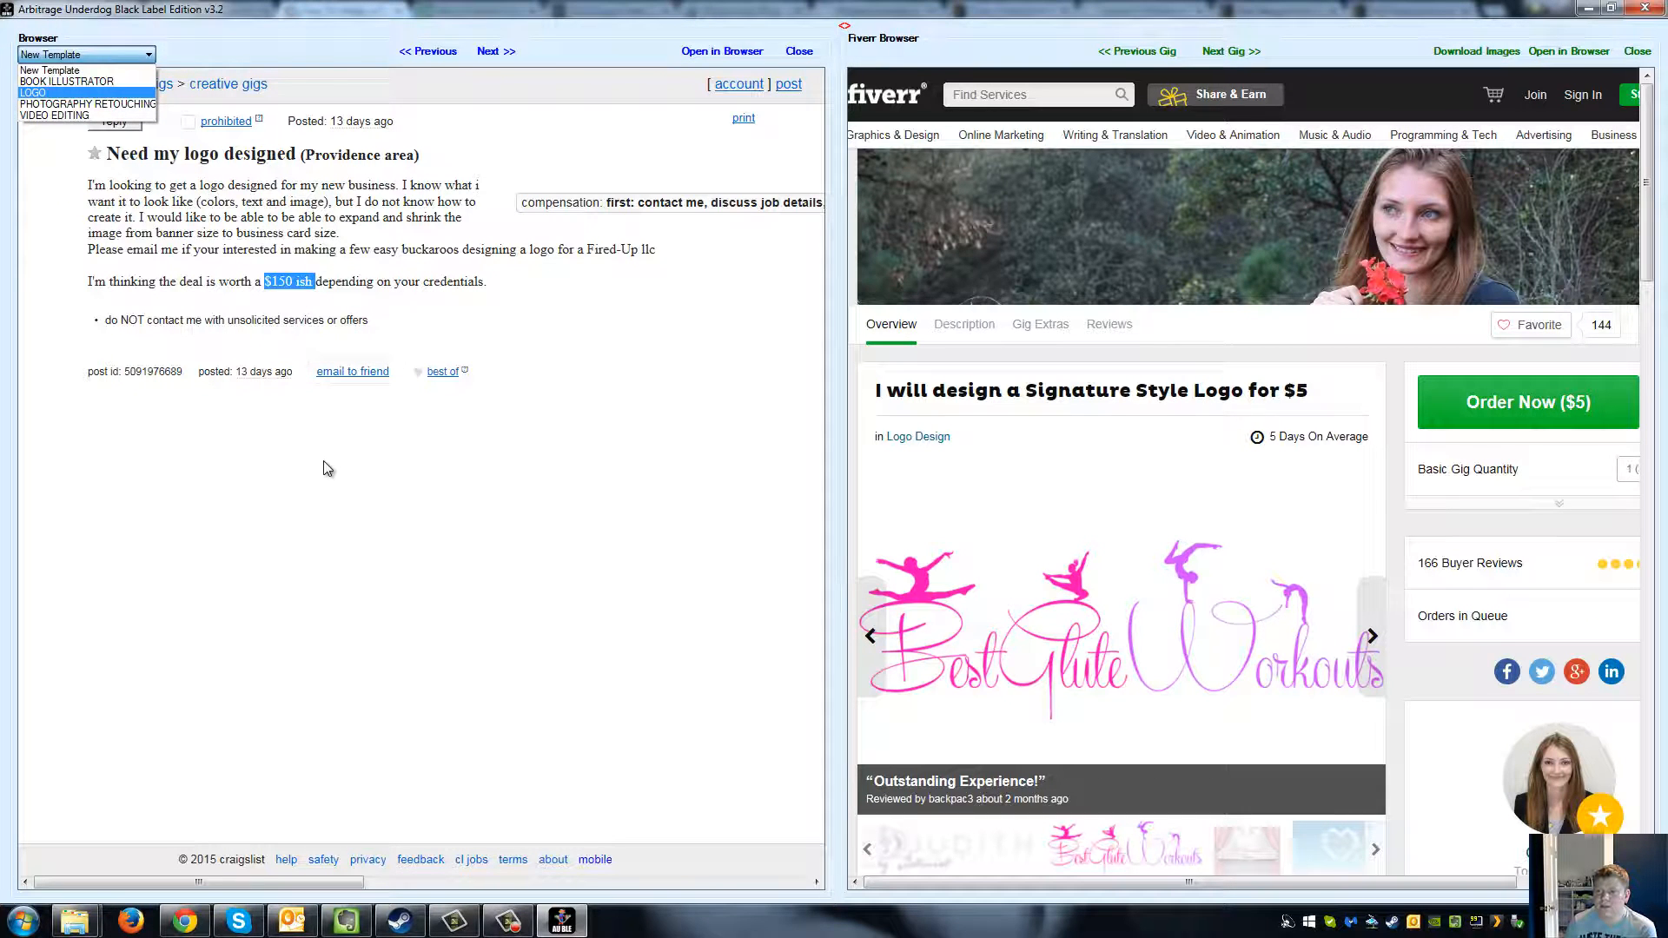
# Dismiss the reply templates and return to the 13 Massachusetts logo gig results.
pyautogui.click(33, 92)
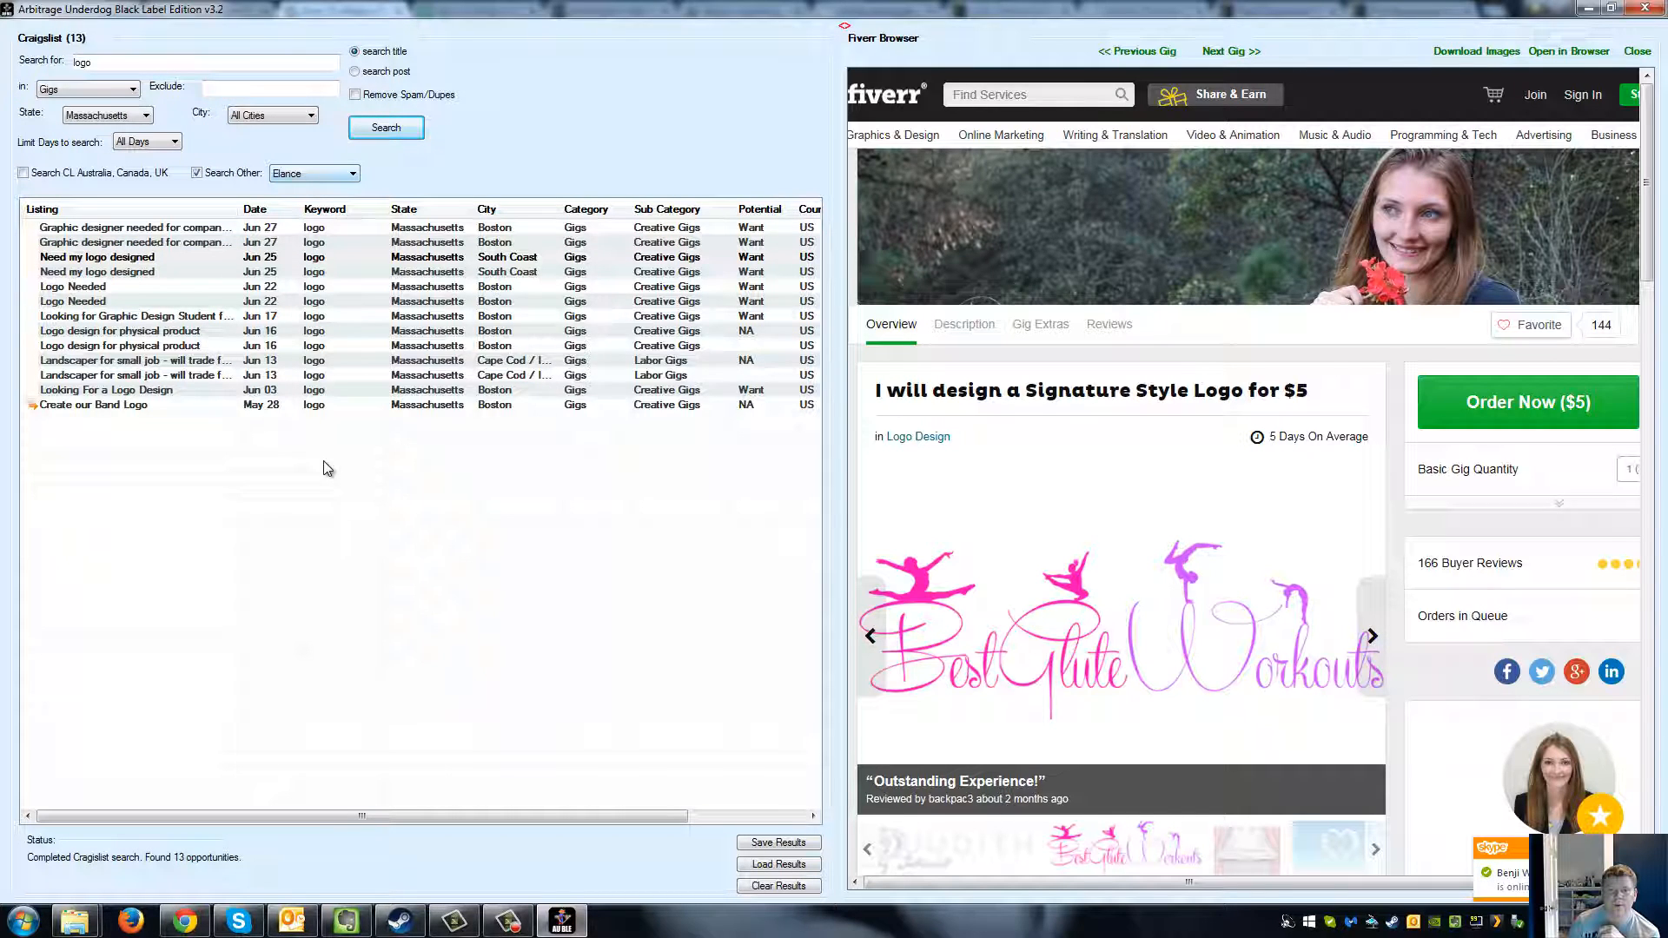
# Switch the search site to UpWork and run the logo job search.
pyautogui.click(350, 172)
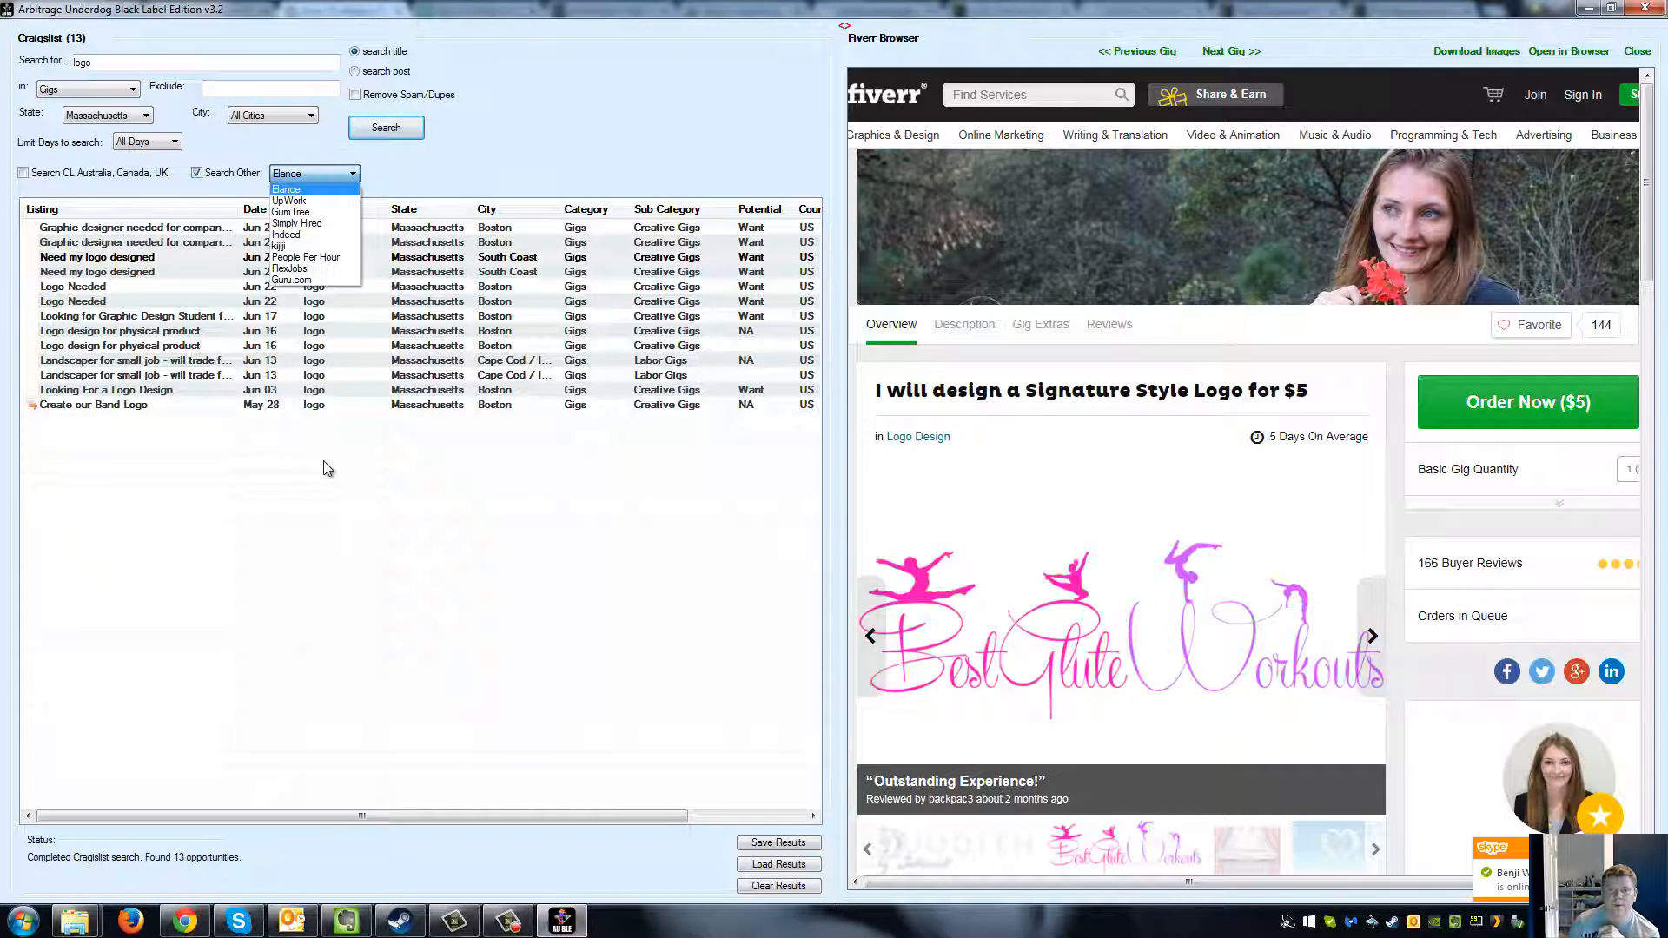
pyautogui.moveTo(290, 212)
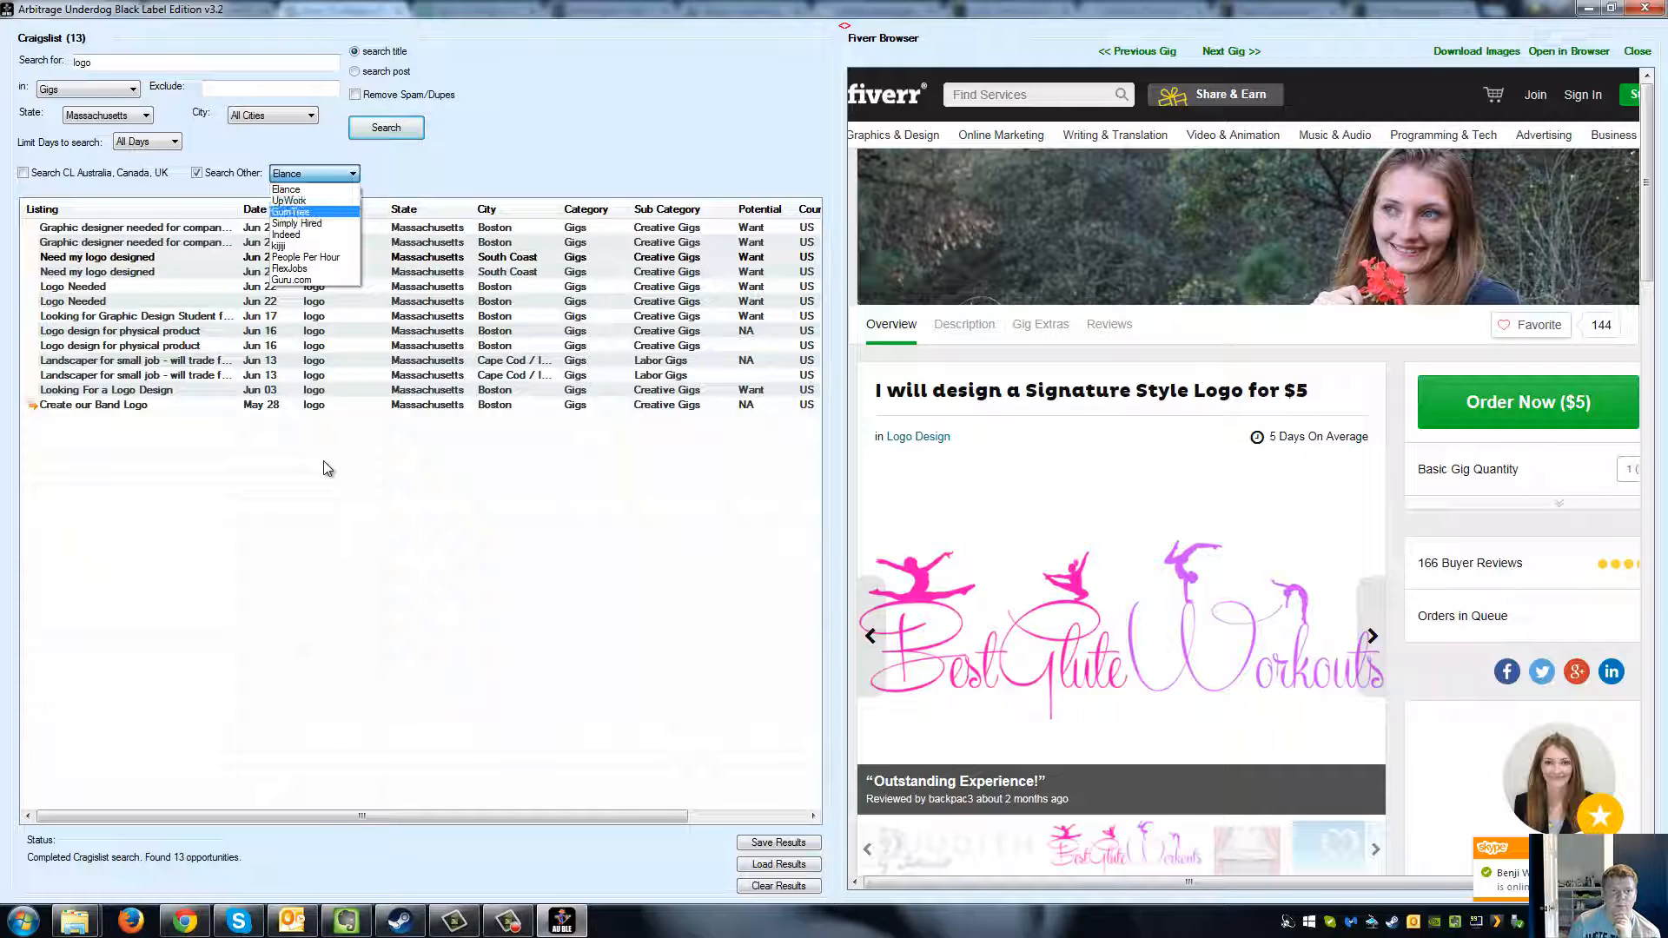
pyautogui.moveTo(297, 234)
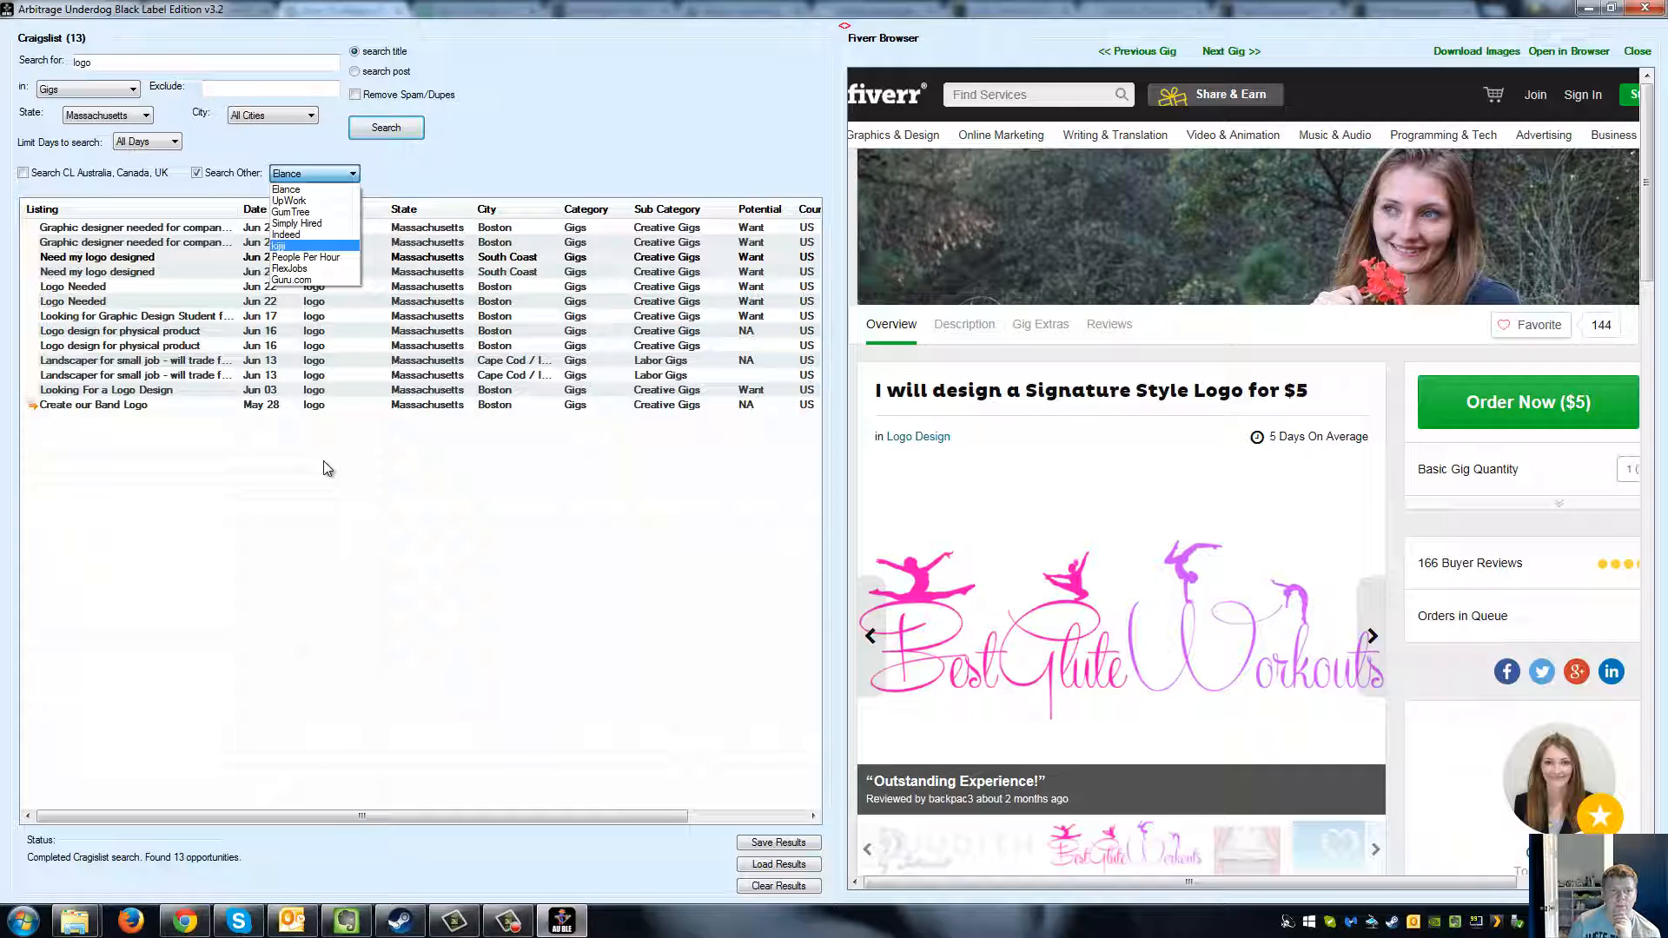
pyautogui.moveTo(302, 258)
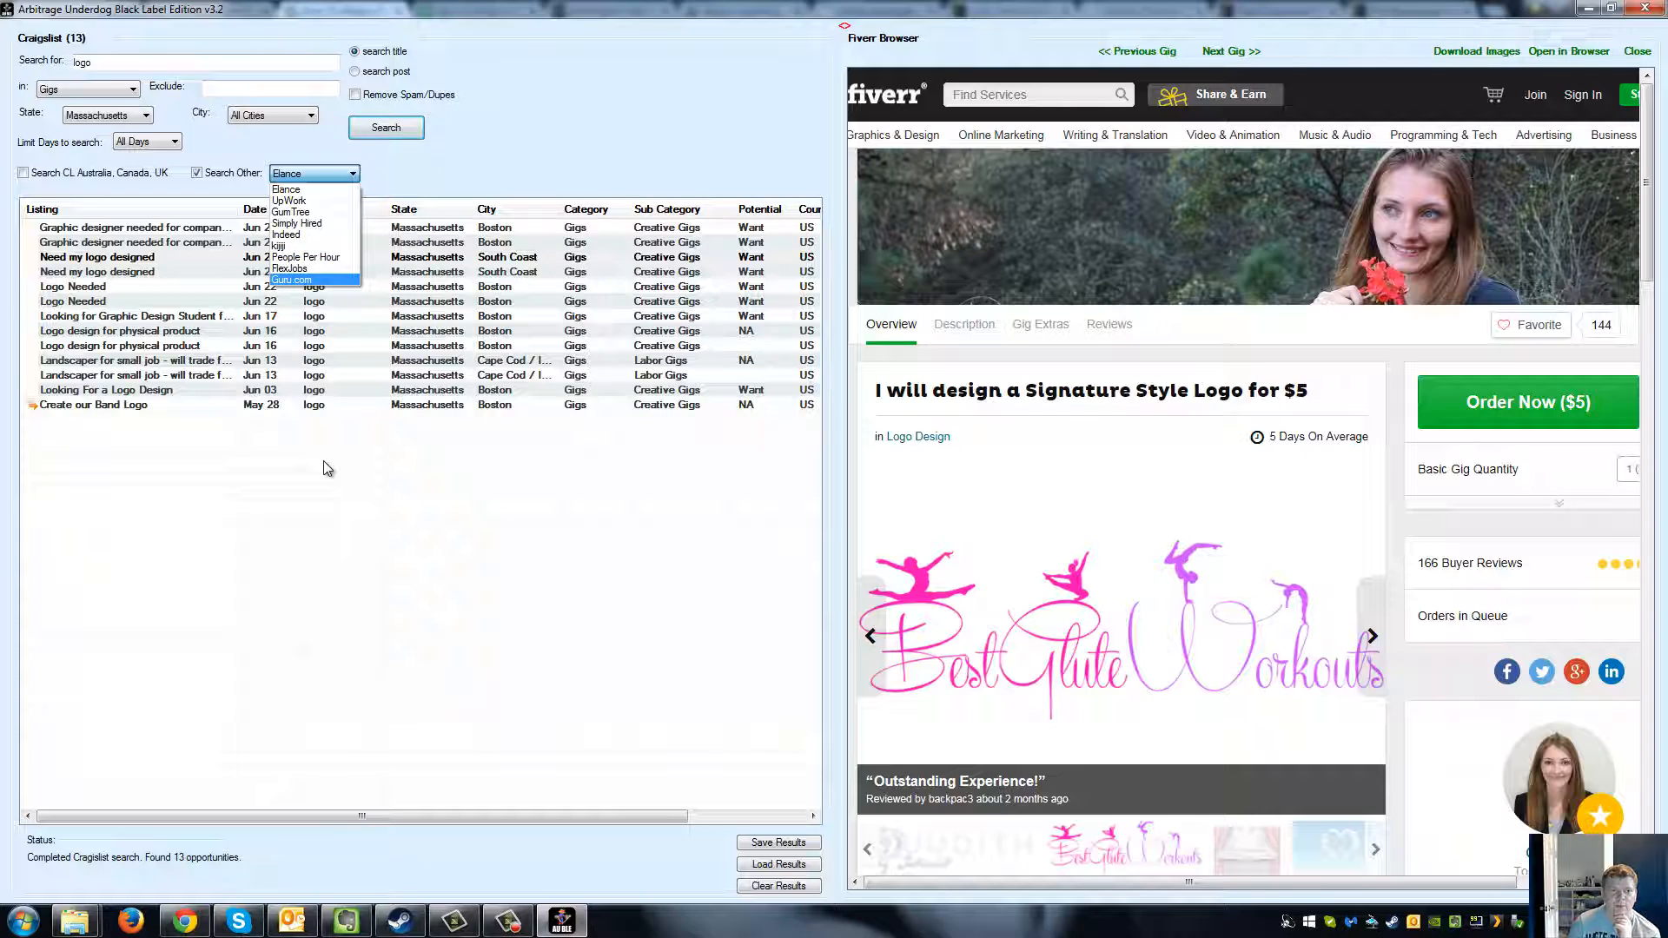
pyautogui.moveTo(297, 224)
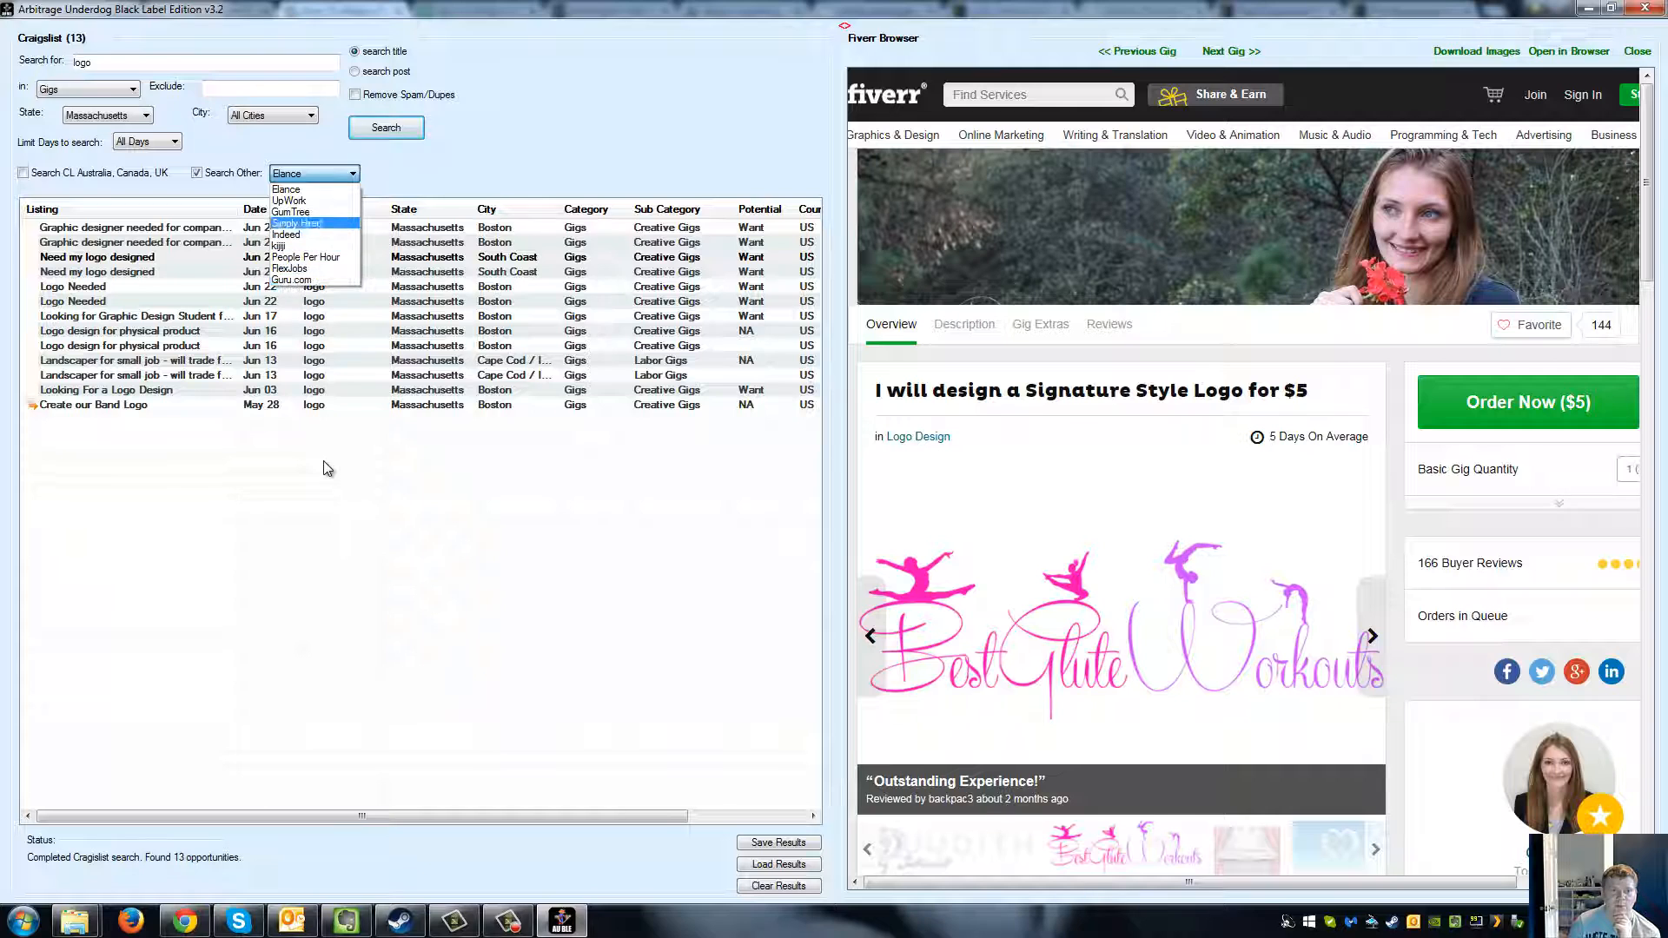
pyautogui.click(288, 202)
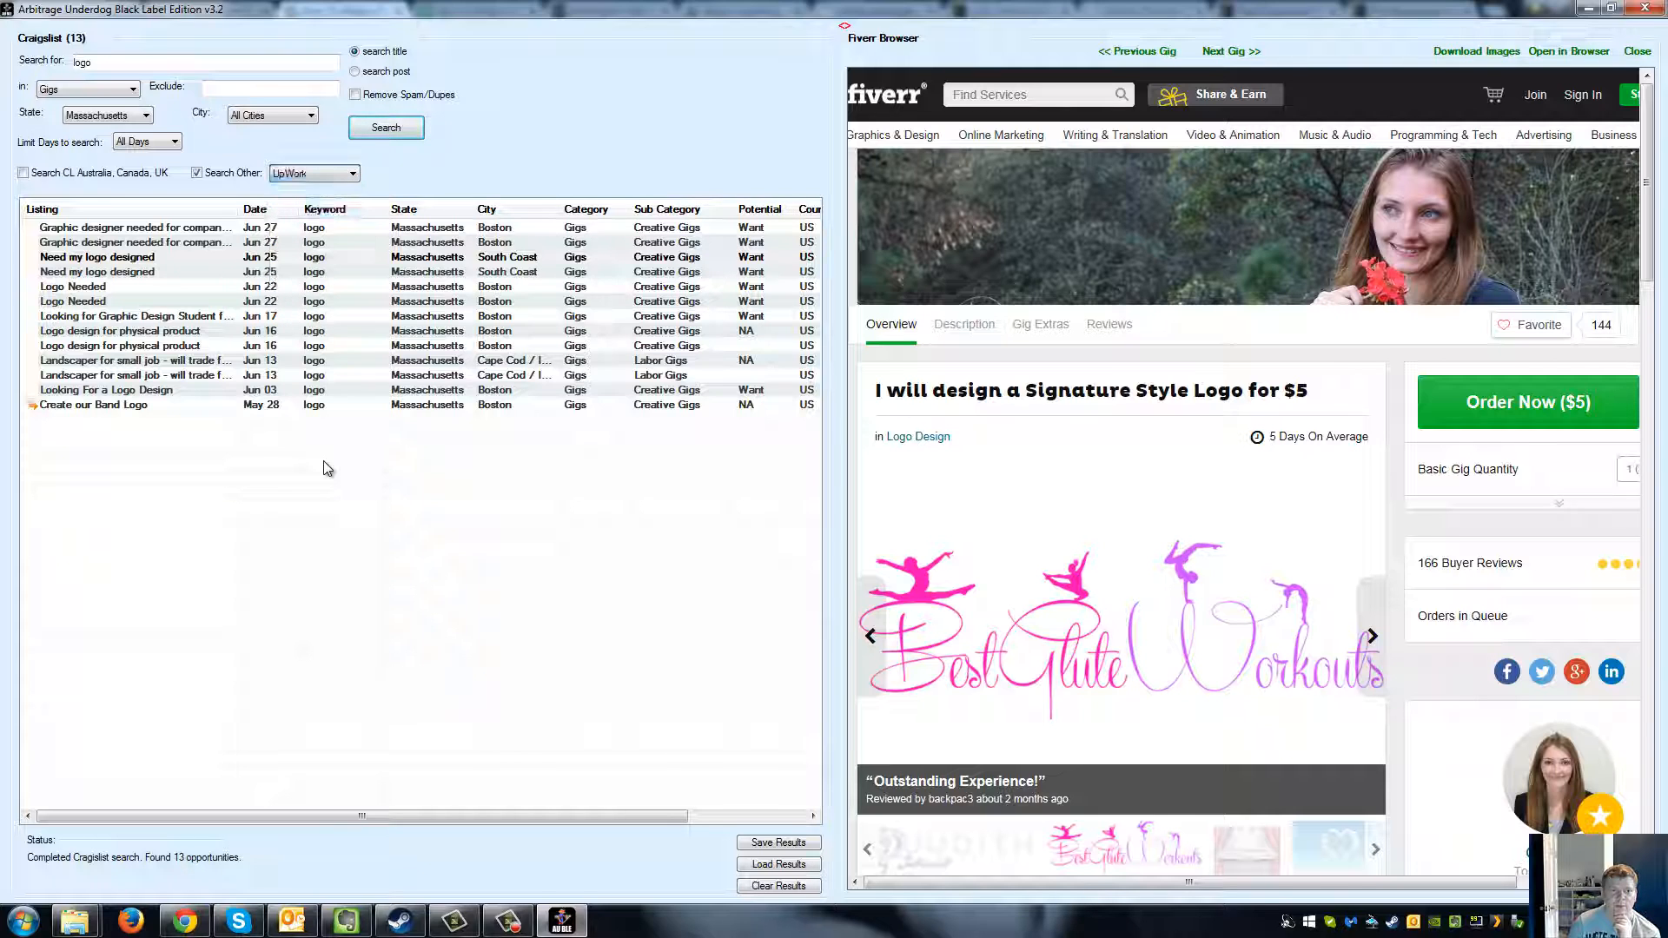
pyautogui.click(386, 127)
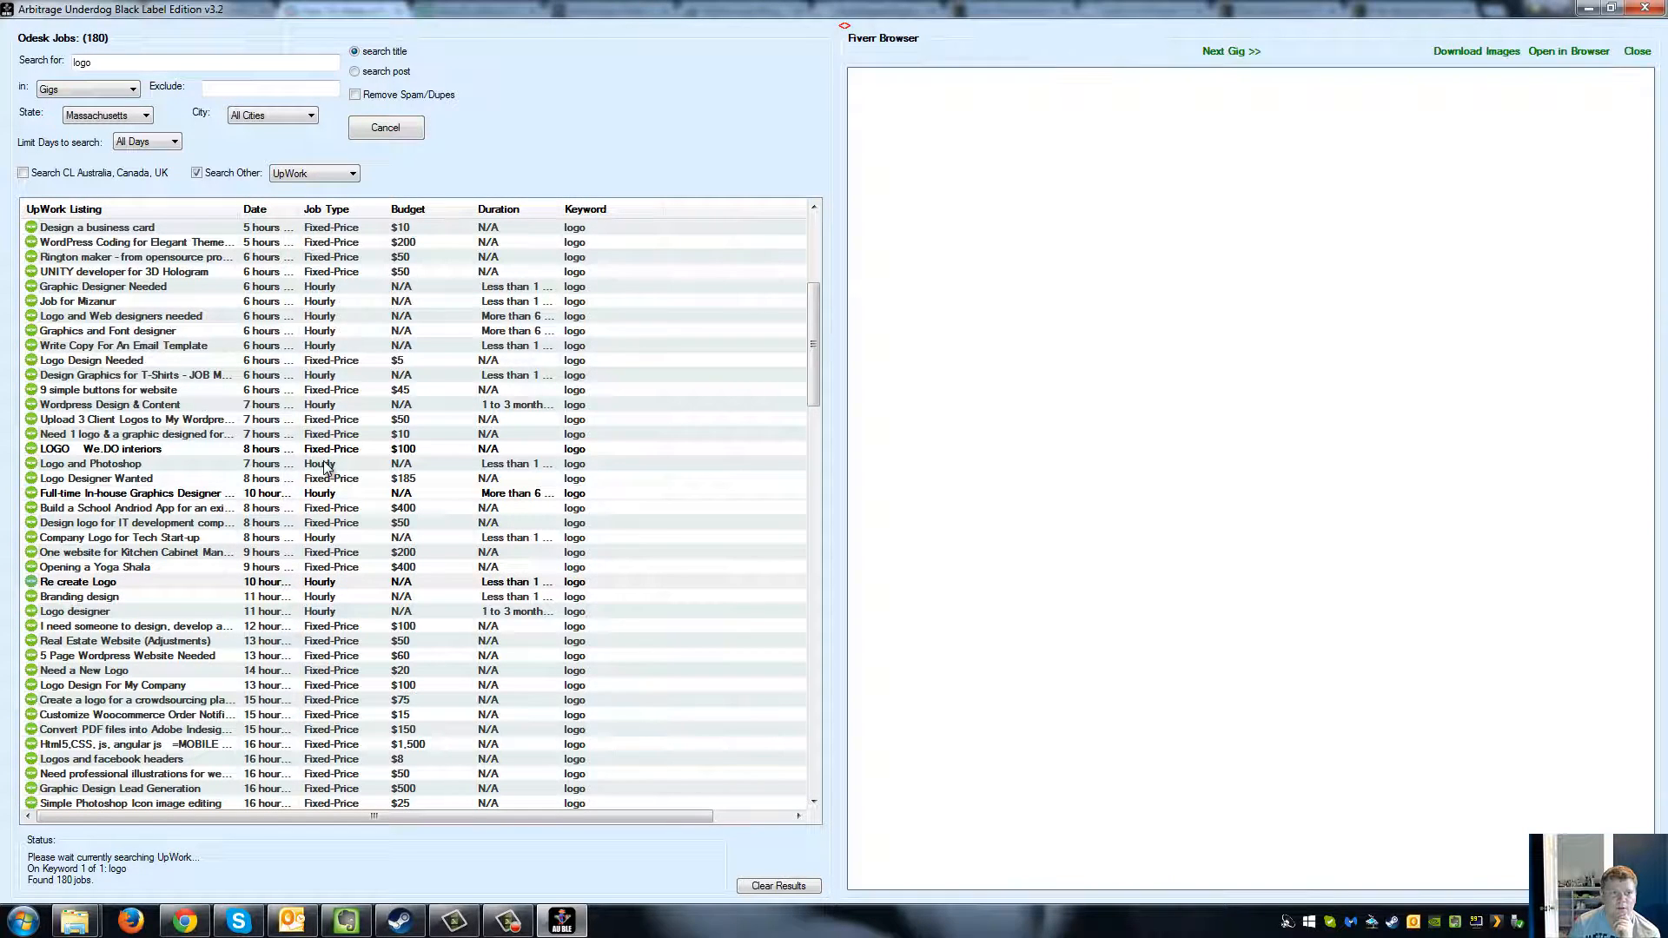
# Load the next $5 Fiverr logo gig and open the 'Re create Logo' UpWork job.
pyautogui.click(1230, 50)
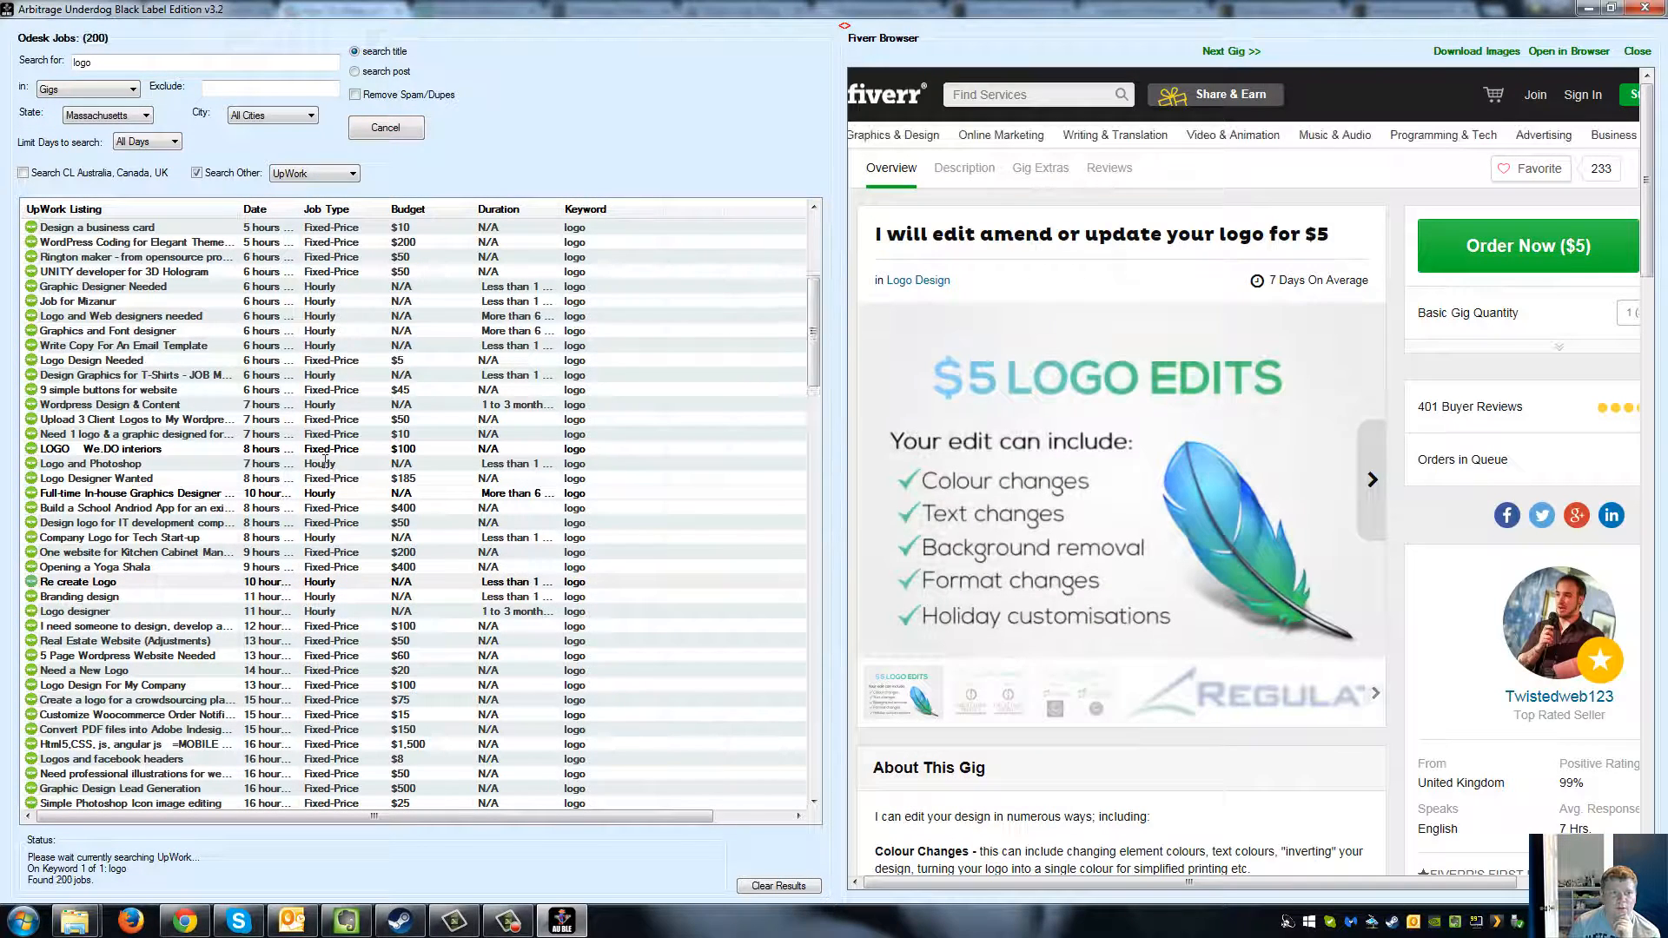
pyautogui.click(127, 641)
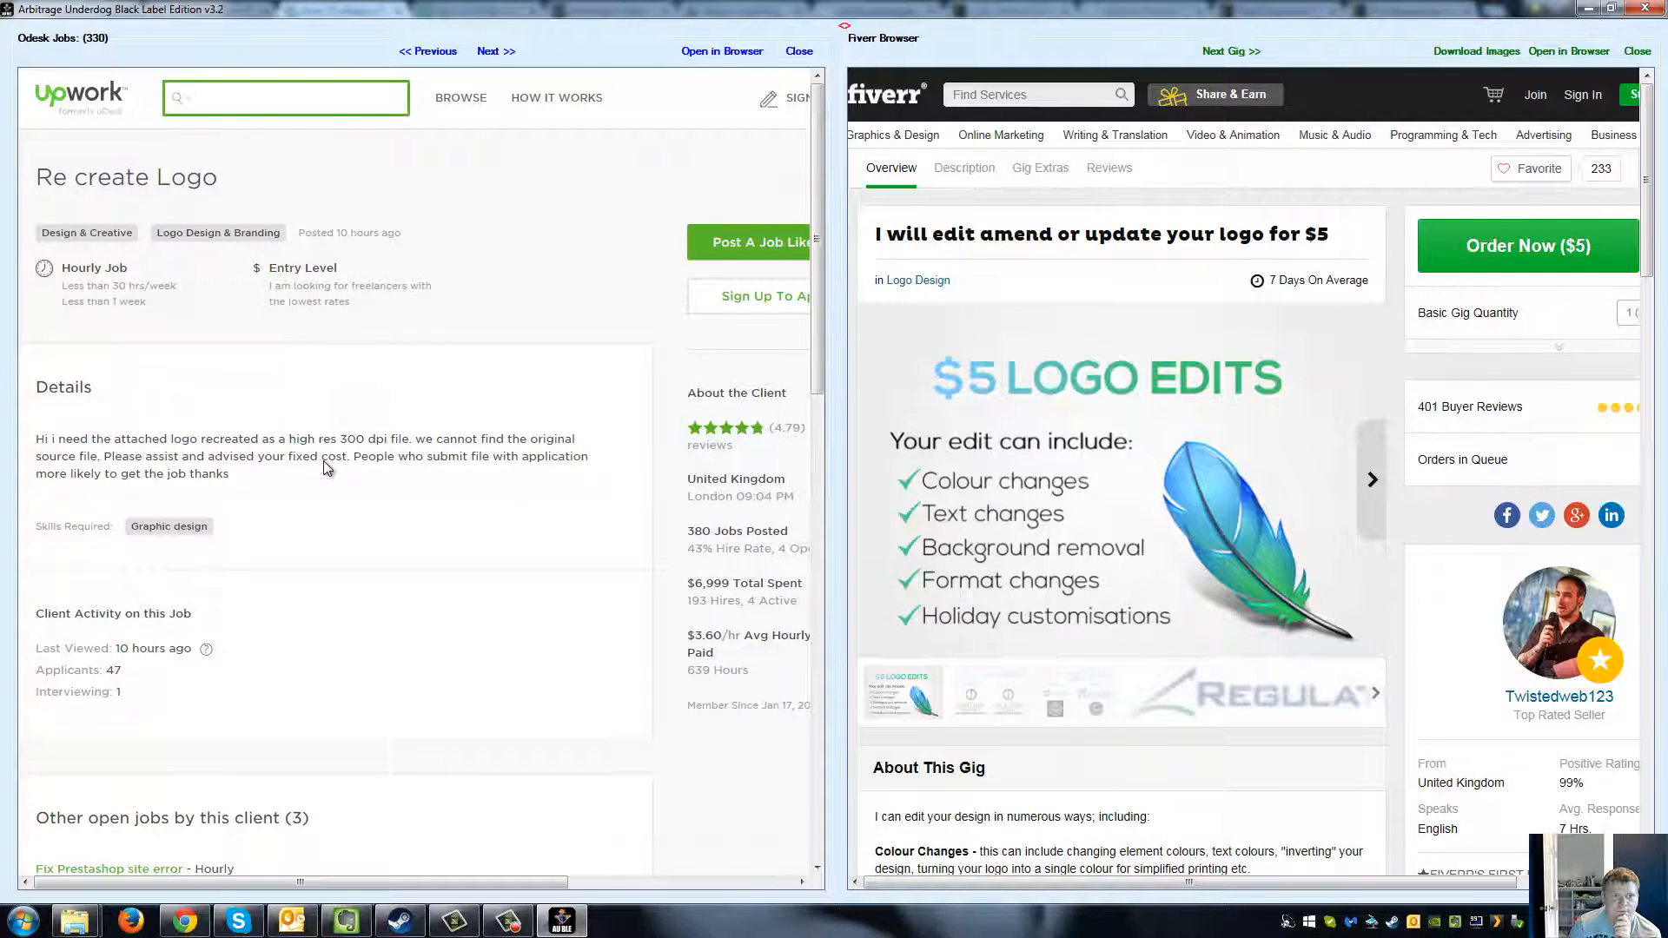
# Scroll down through the UpWork logo job results.
pyautogui.scroll(-3)
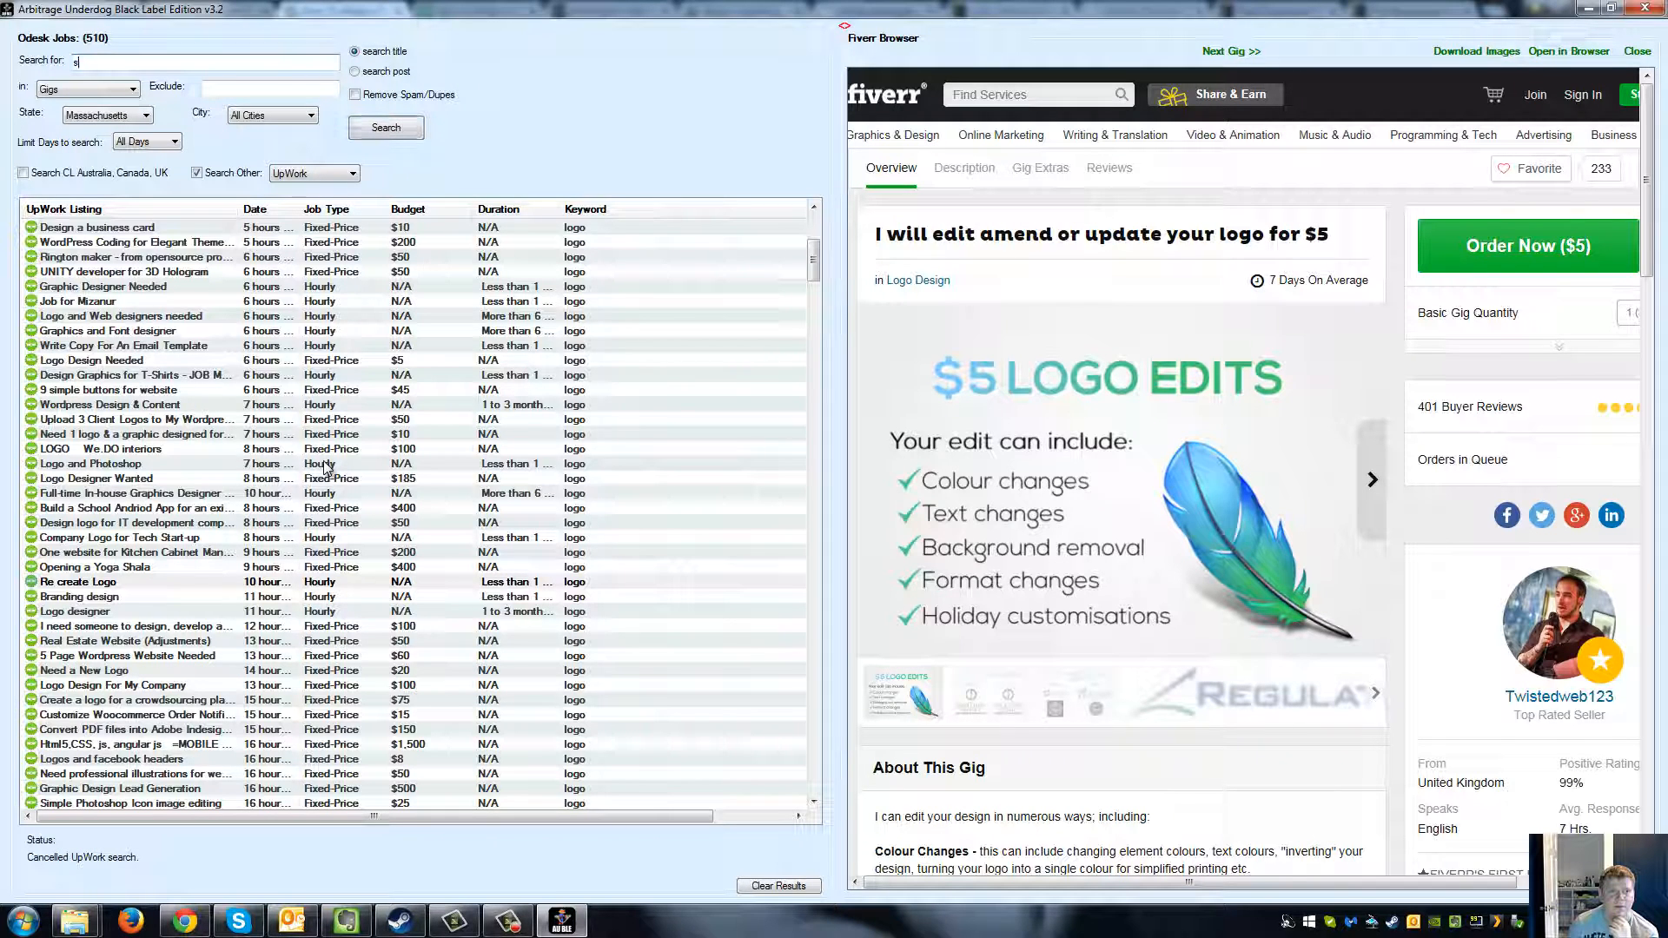
# Search UpWork for 'seo' jobs and select the Wordpress / Woocommerce Developer listing.
pyautogui.write('seo')
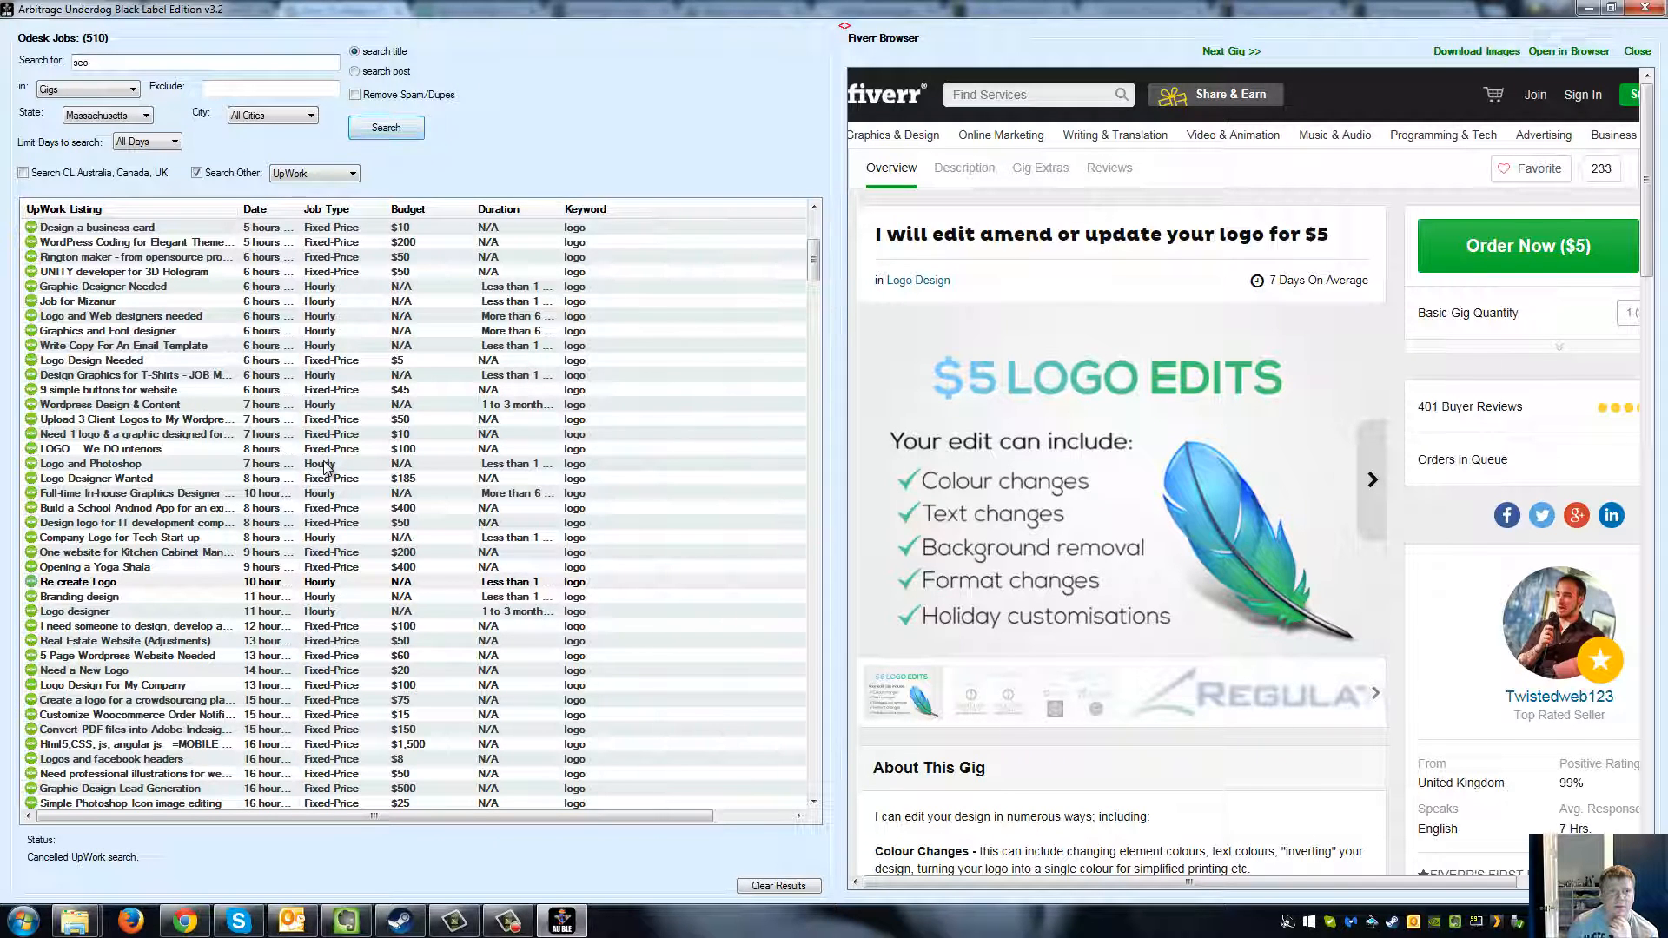
pyautogui.click(386, 127)
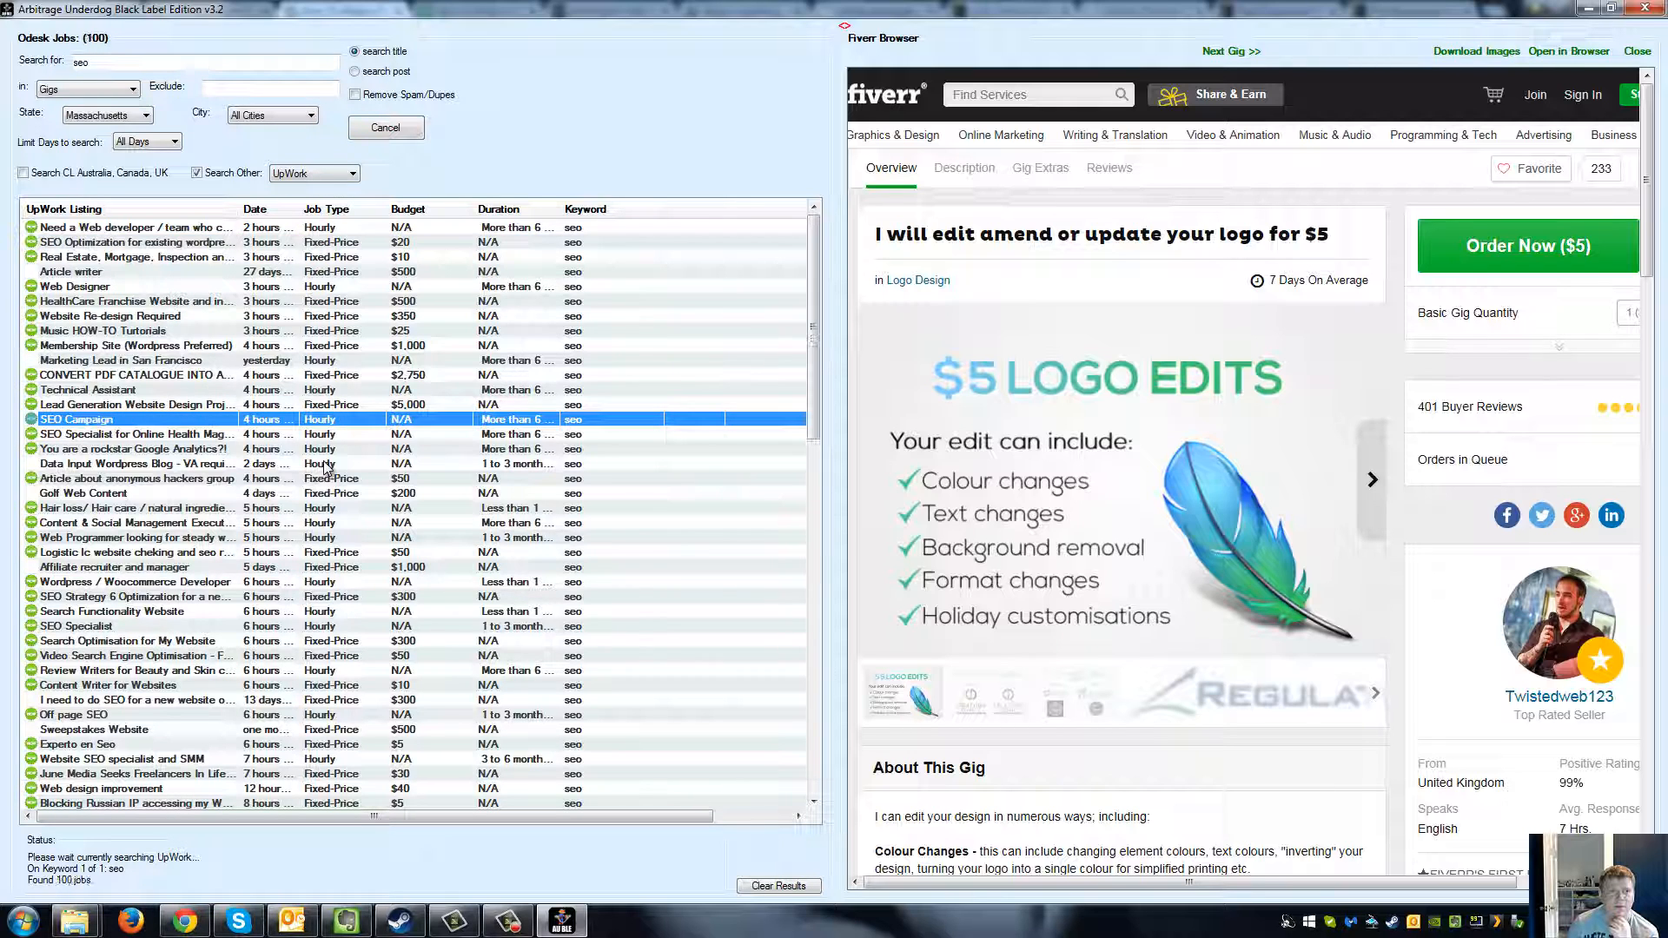
pyautogui.click(136, 582)
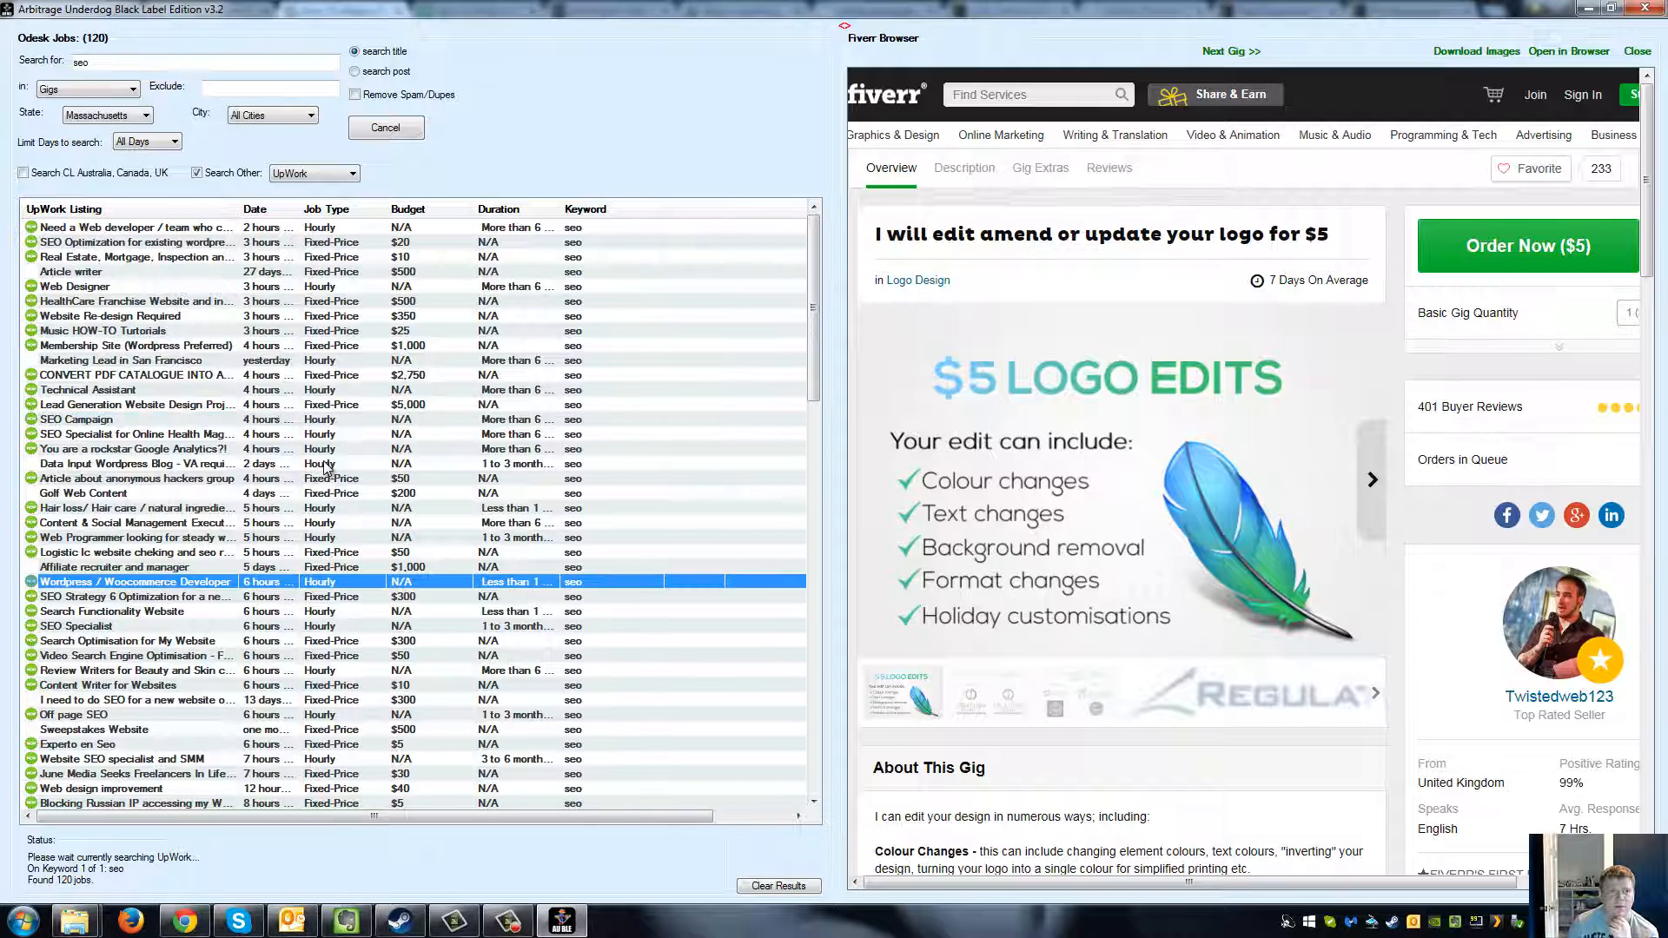